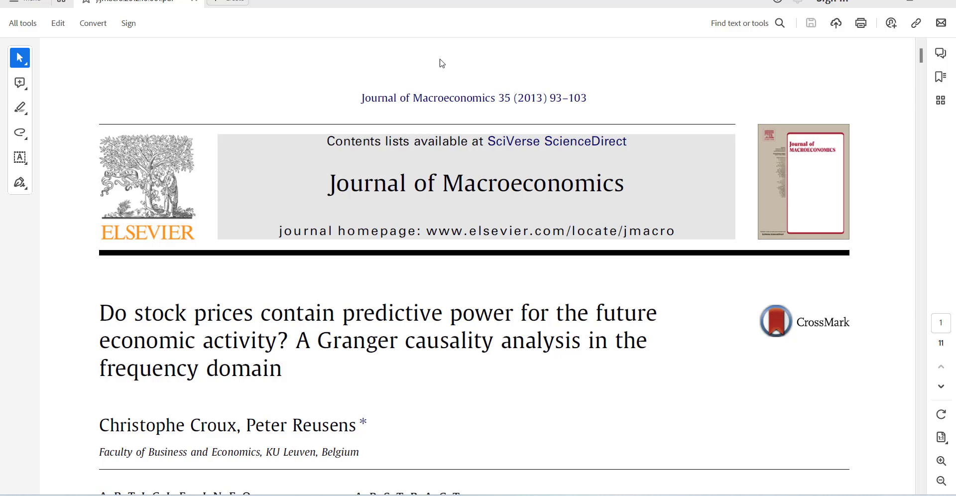
mouse_move(189, 427)
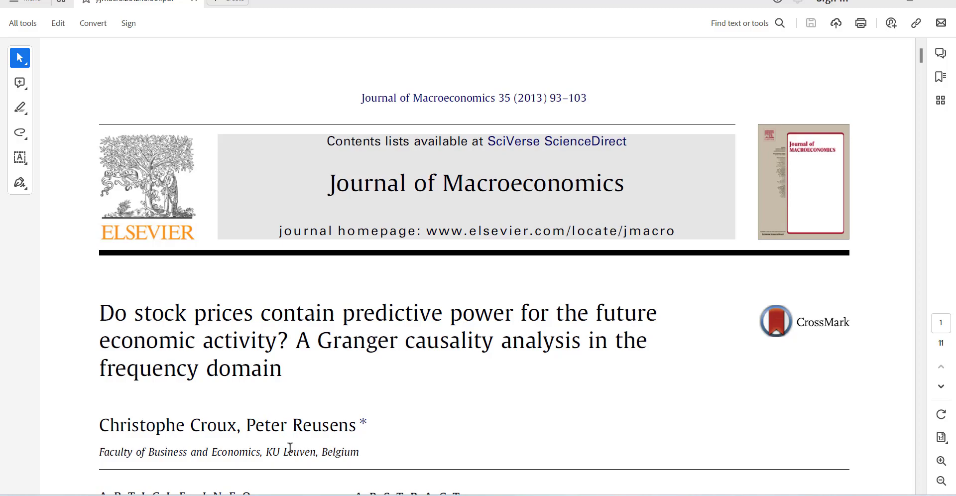
- Scroll the article down to page 6, where Fig. 1's incremental R-squared plots appear
scroll("down", 3)
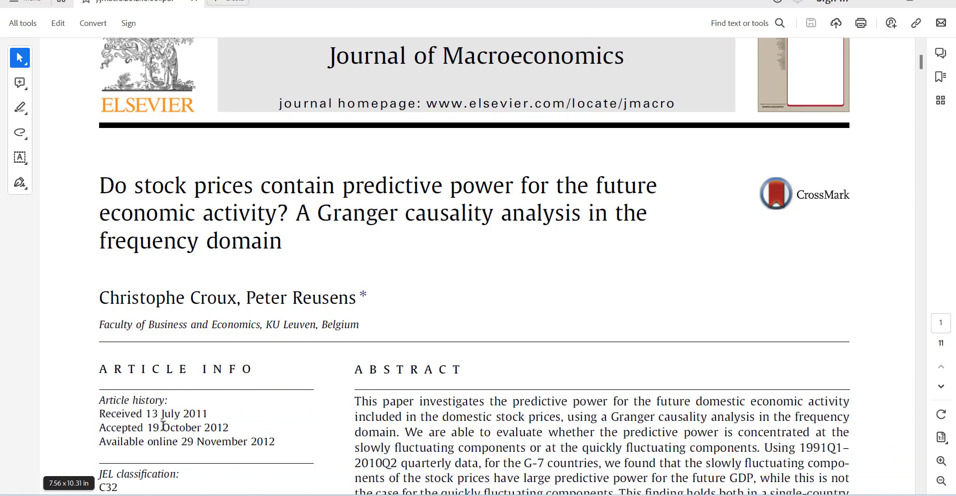
scroll("down", 3)
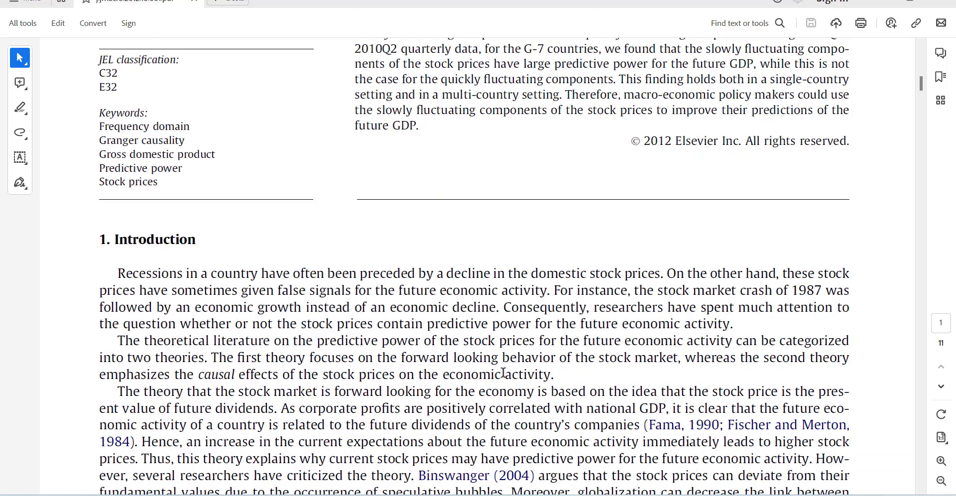
scroll("down", 3)
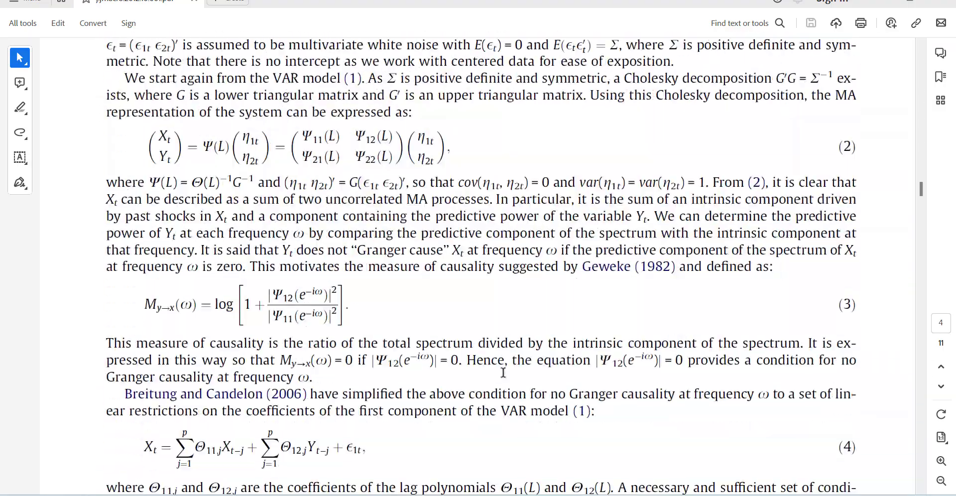
scroll("down", 3)
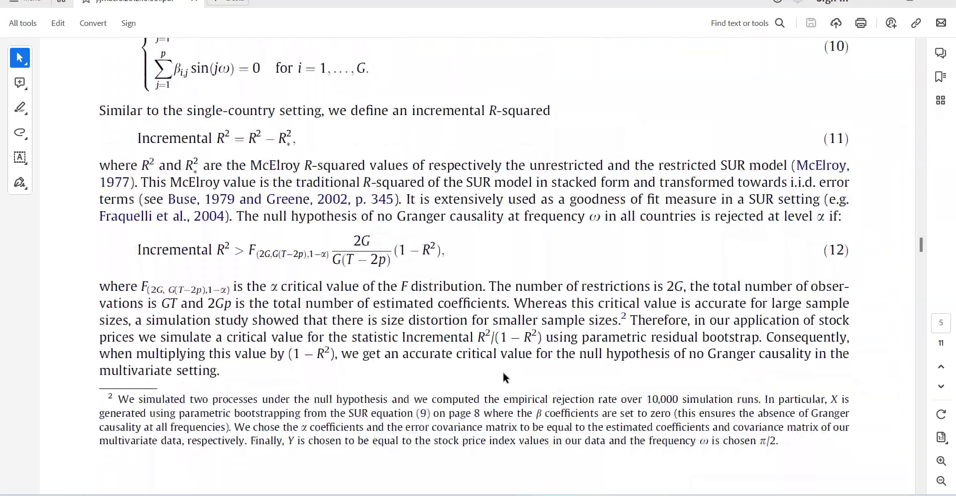
scroll("down", 3)
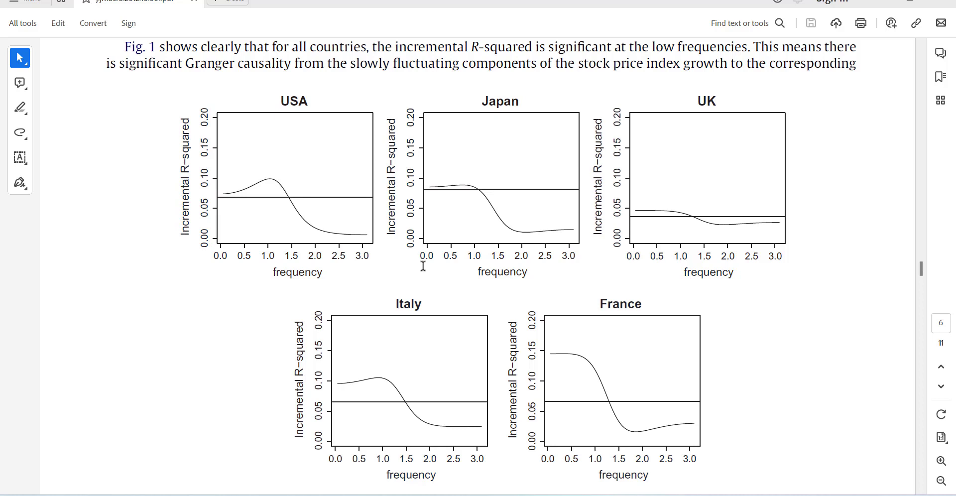
mouse_move(220, 282)
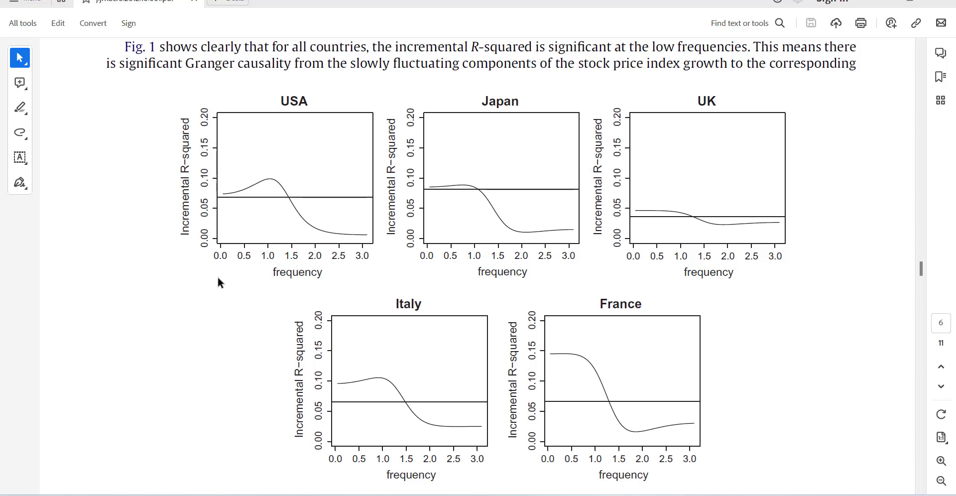
mouse_move(364, 339)
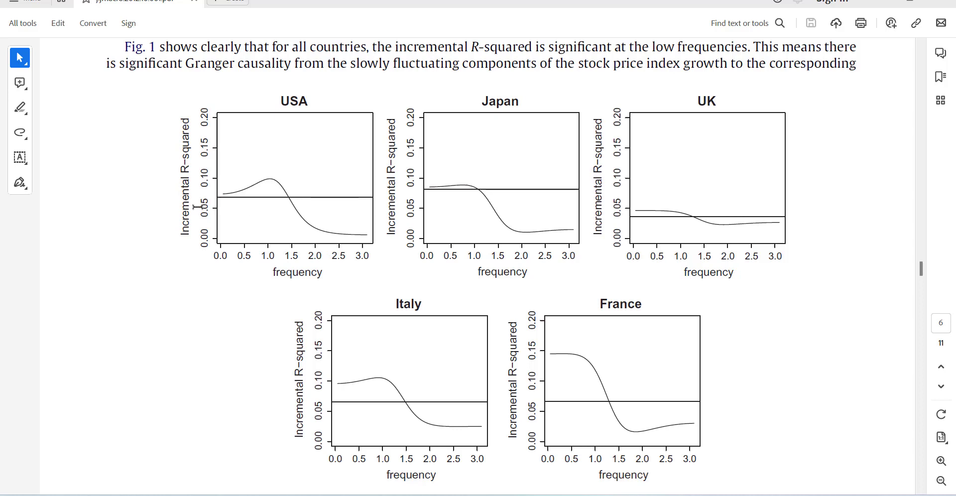
mouse_move(302, 203)
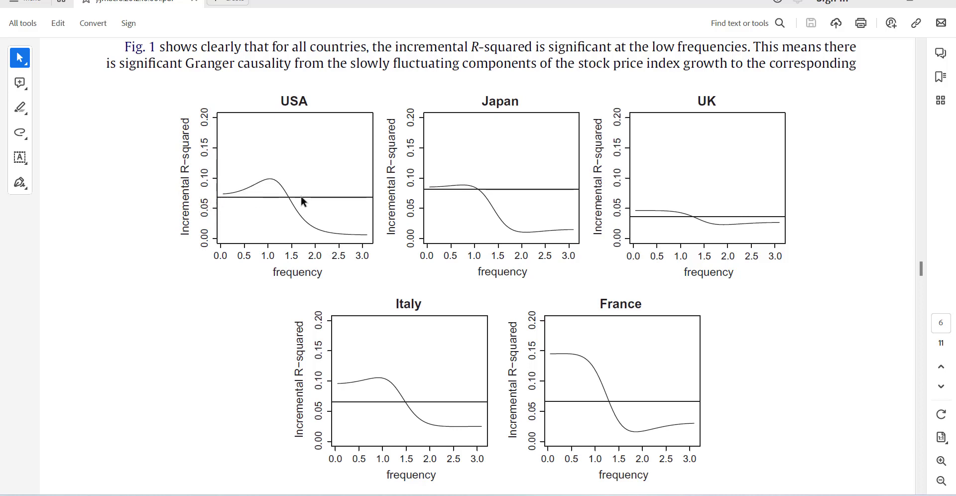
mouse_move(283, 221)
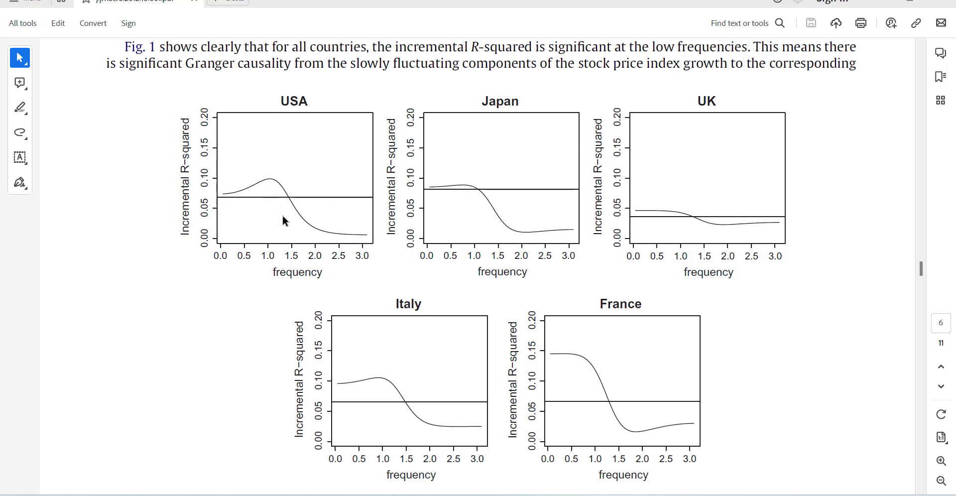
mouse_move(328, 281)
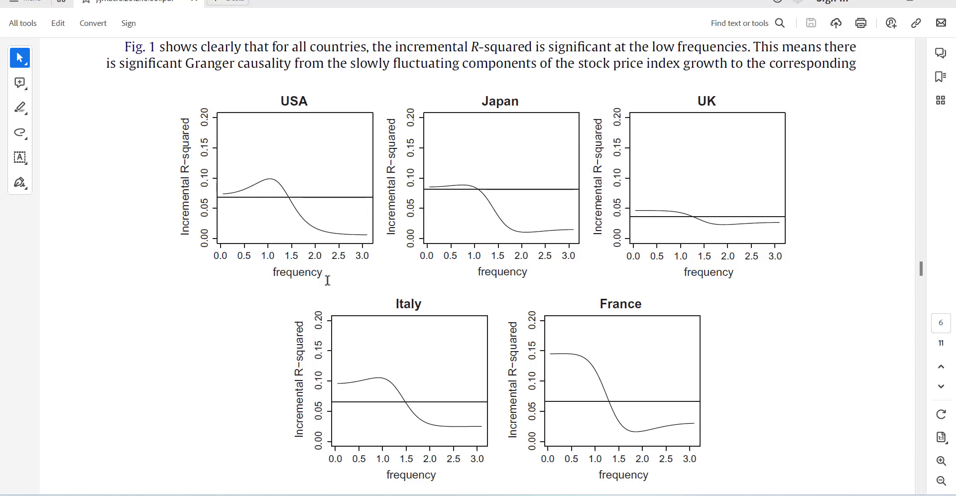
- Scroll past Fig. 2 and Table 2 to the policy-implications discussion on page 8
scroll("down", 3)
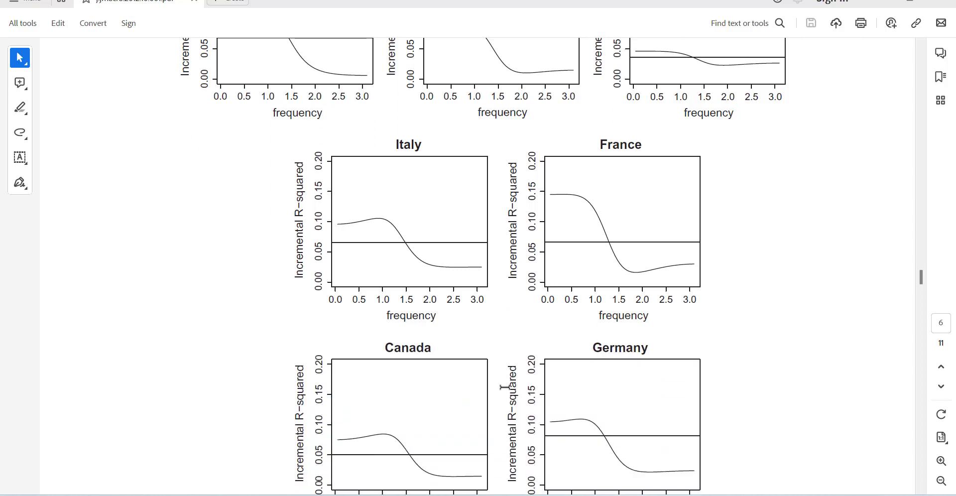
scroll("down", 3)
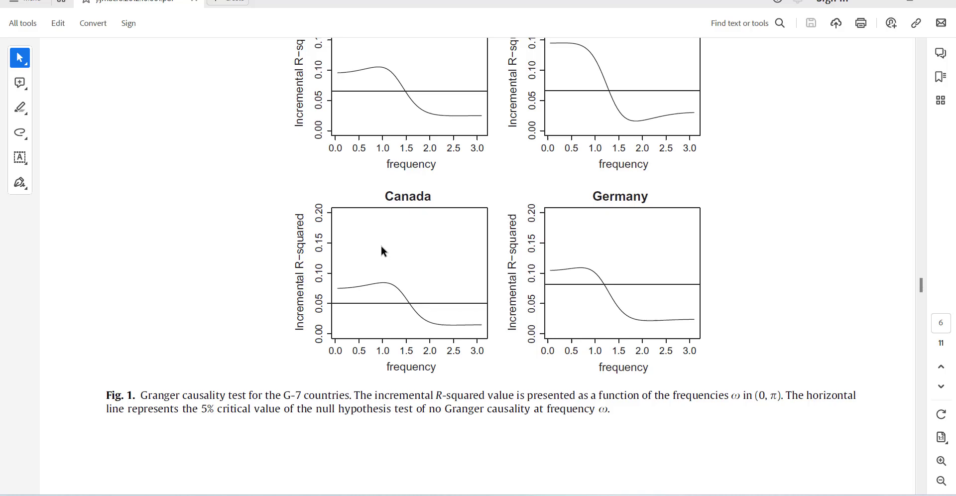
mouse_move(587, 322)
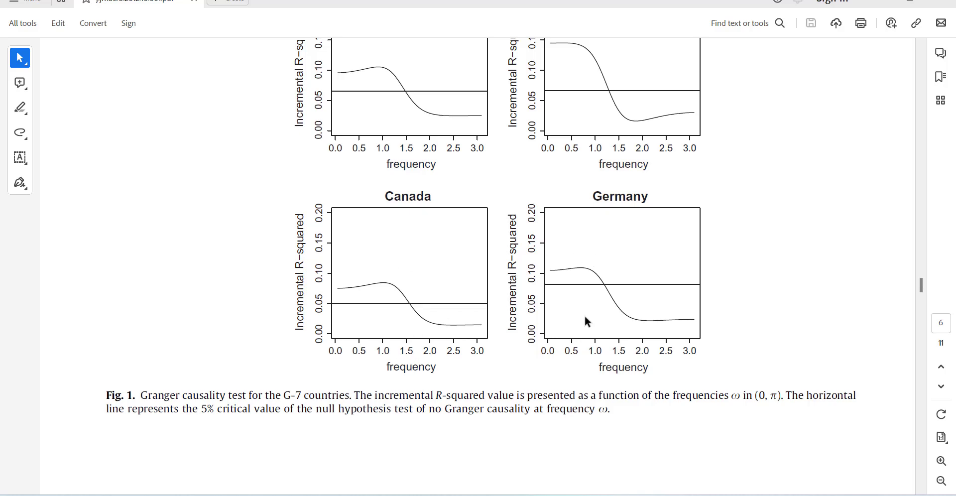
scroll("down", 3)
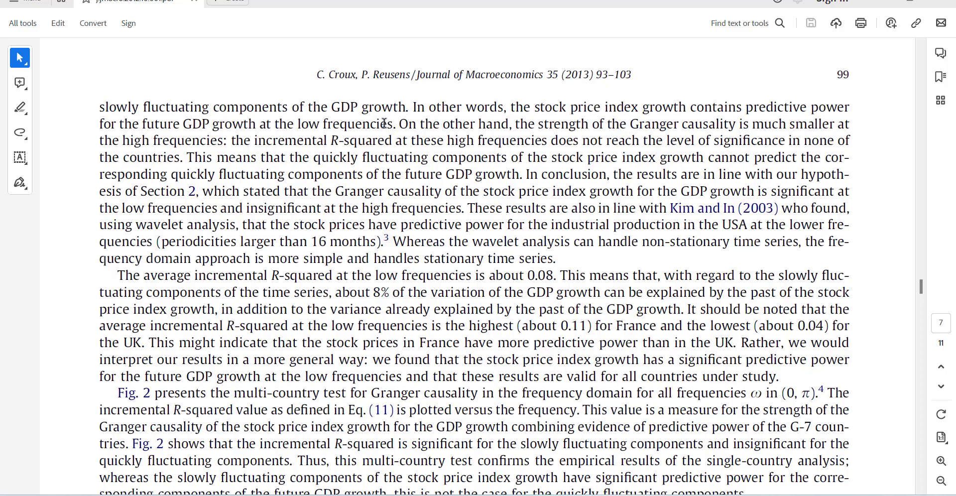
scroll("down", 3)
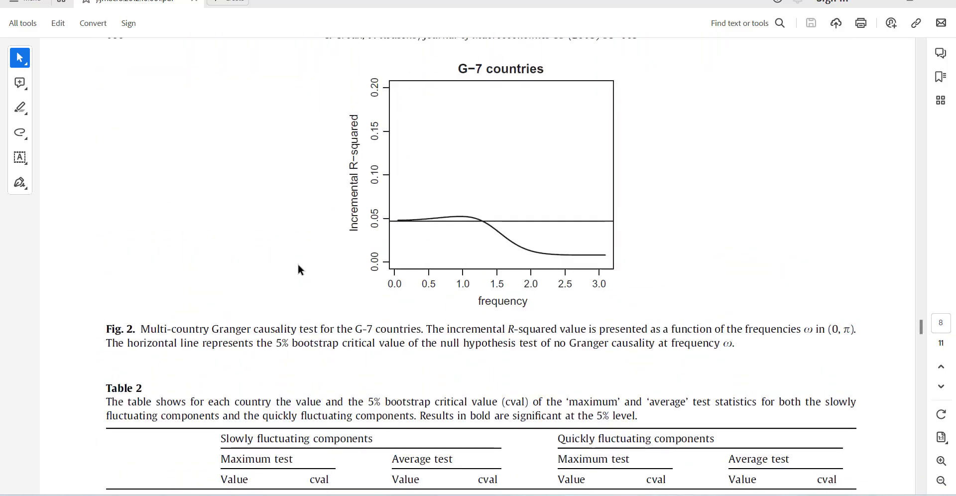
scroll("up", 3)
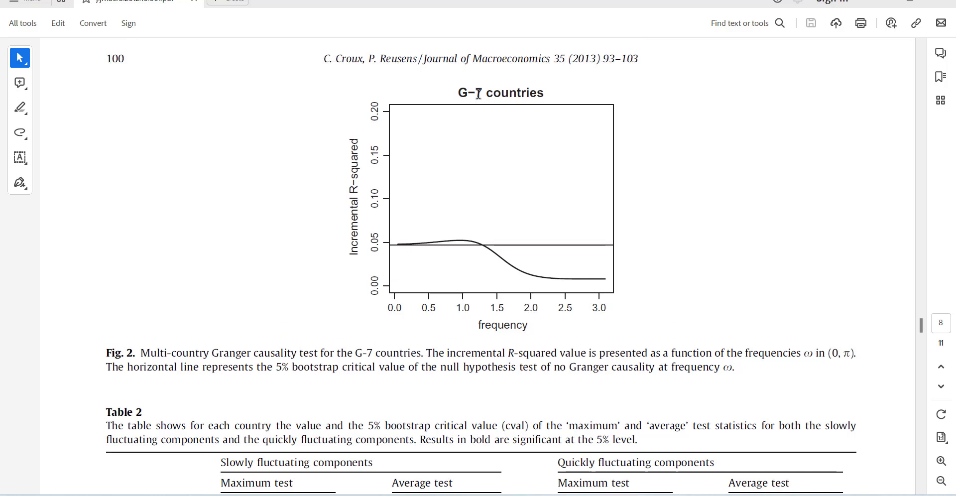
mouse_move(395, 245)
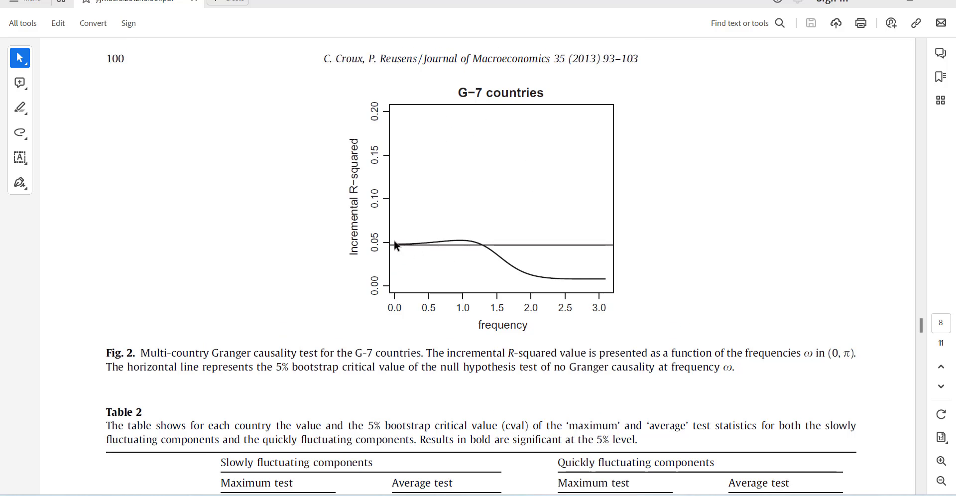
mouse_move(488, 282)
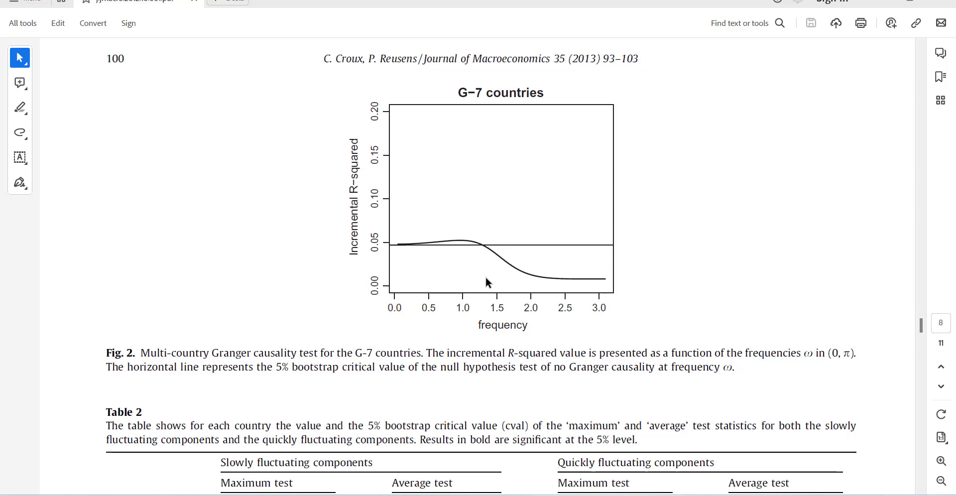
scroll("down", 3)
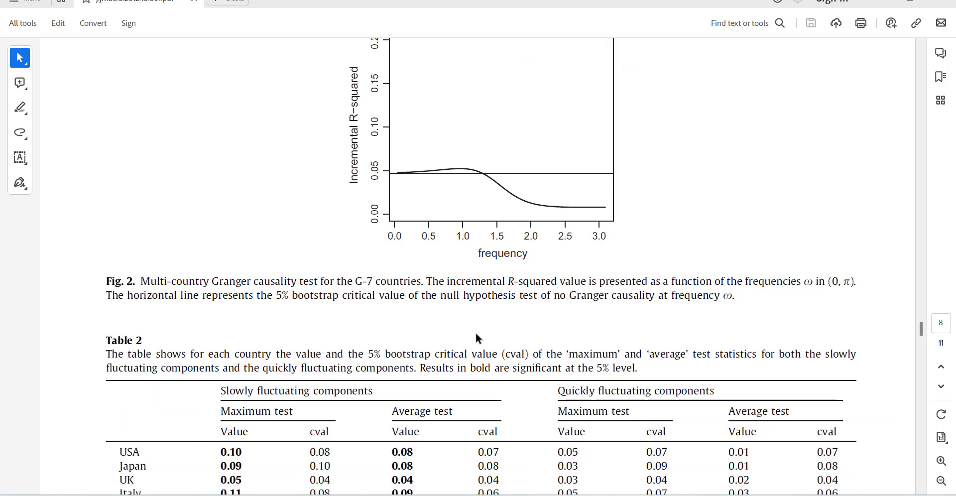
scroll("down", 3)
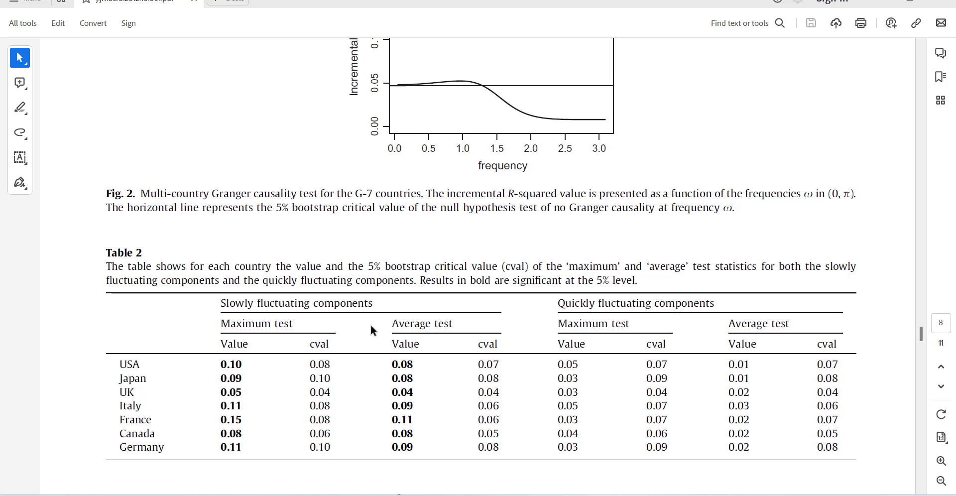
scroll("down", 3)
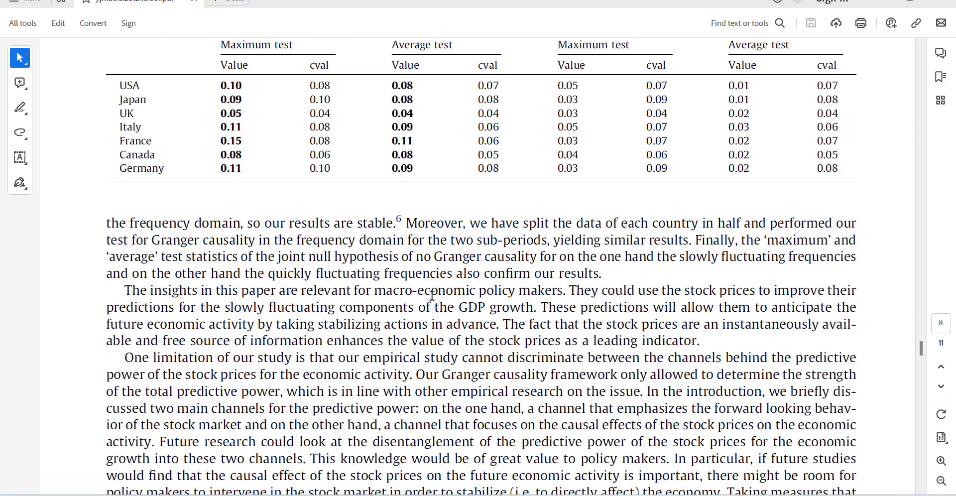
scroll("down", 3)
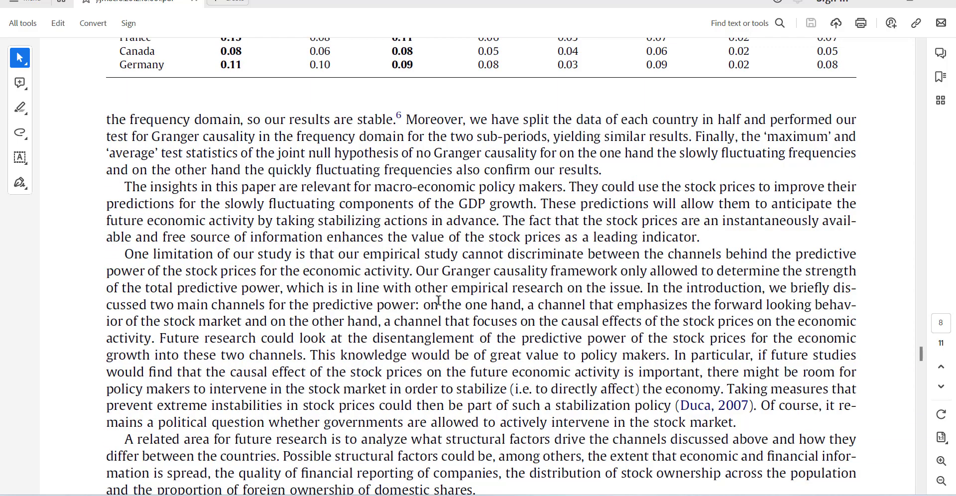
mouse_move(520, 475)
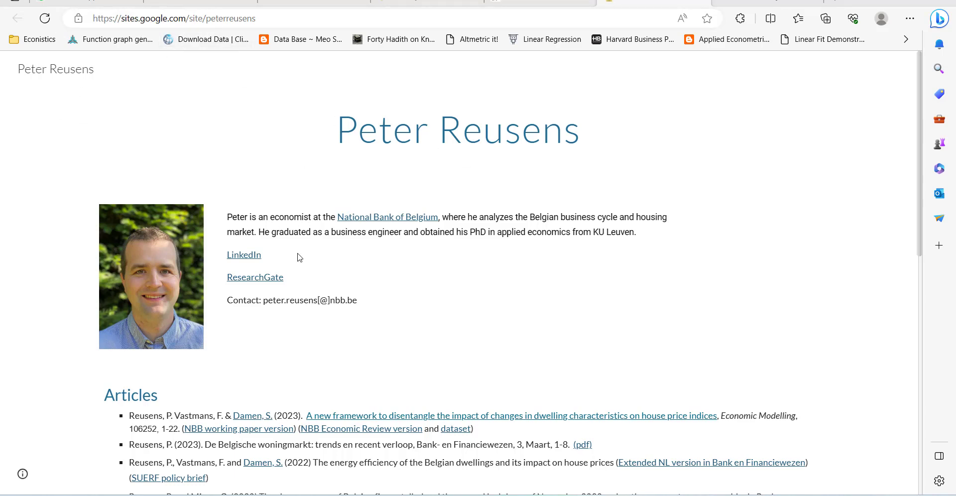
- Scroll the Google Sites page down to the 2013 Granger causality article entry
scroll("down", 3)
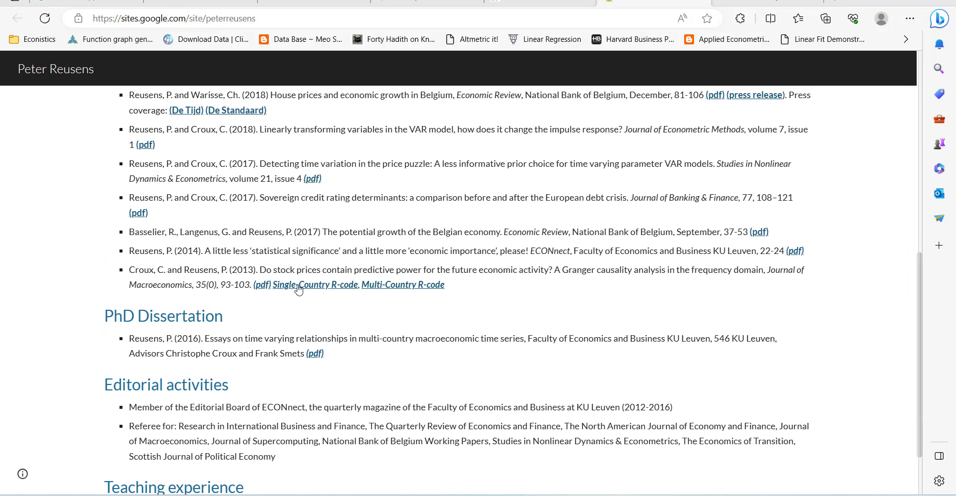
mouse_move(383, 291)
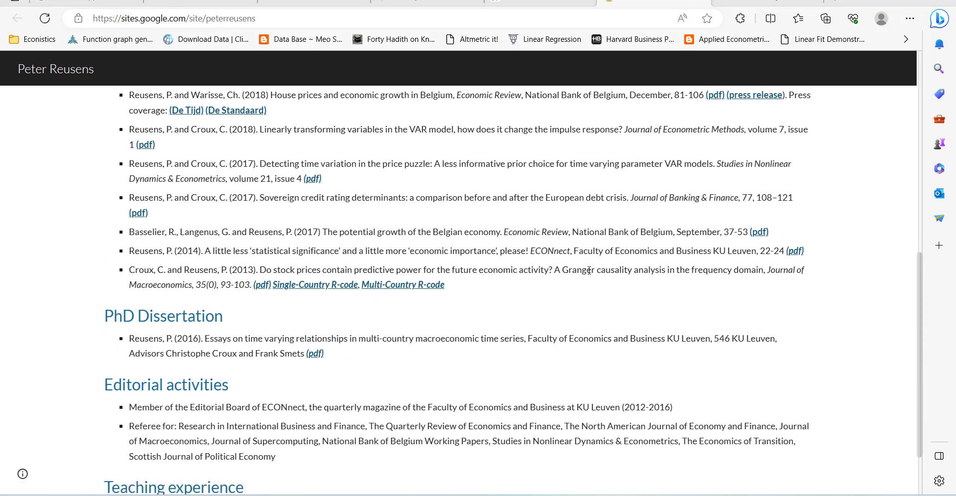
mouse_move(453, 301)
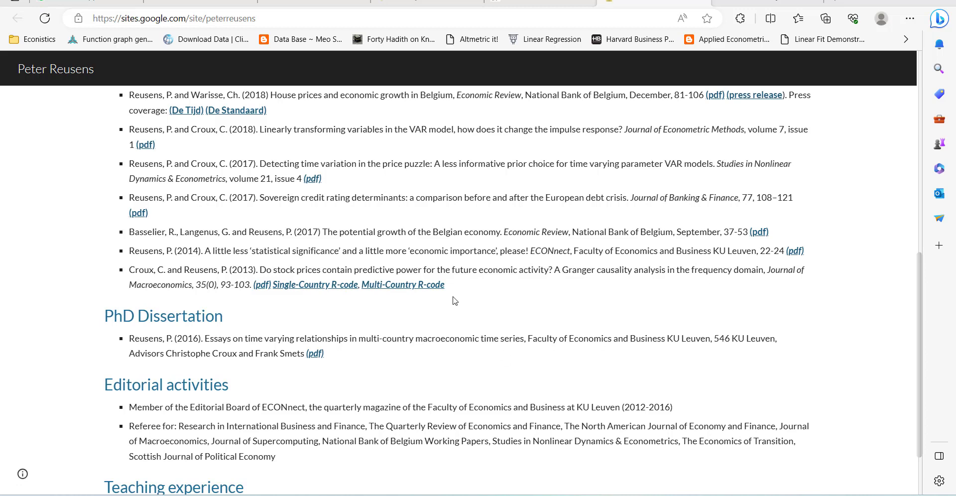
mouse_move(403, 291)
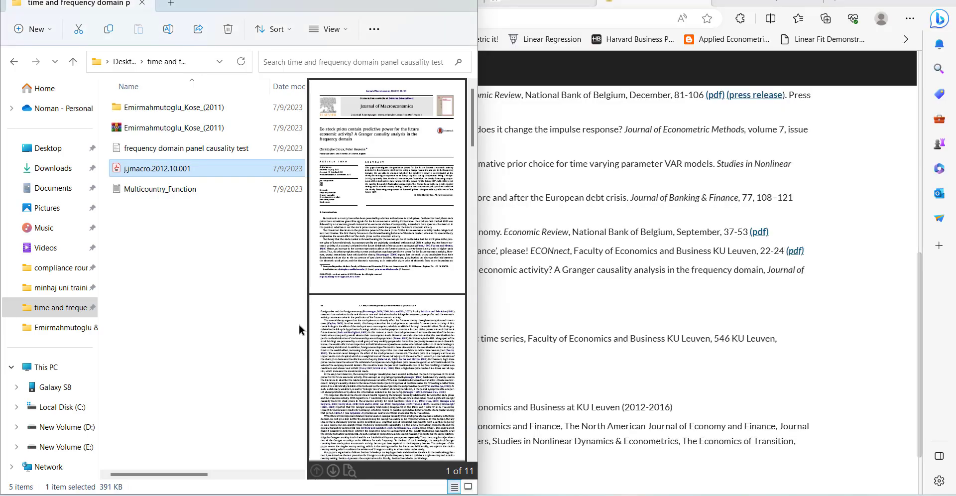
- Open the Multicountry_Function script file to read its header comments
left_click(161, 189)
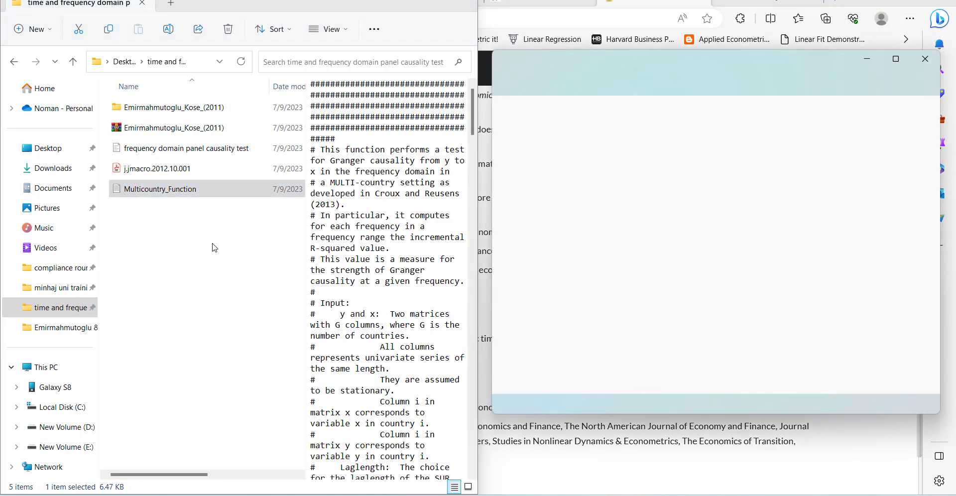
double_click(160, 188)
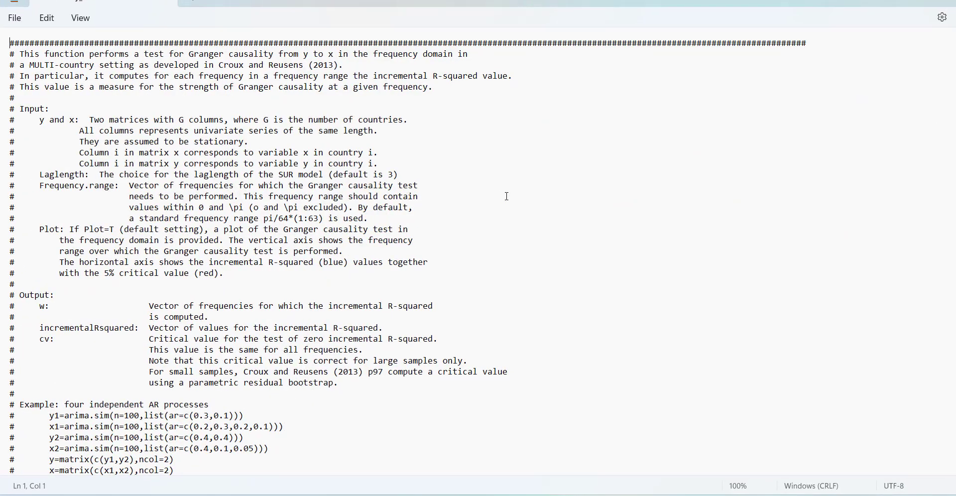
mouse_move(483, 436)
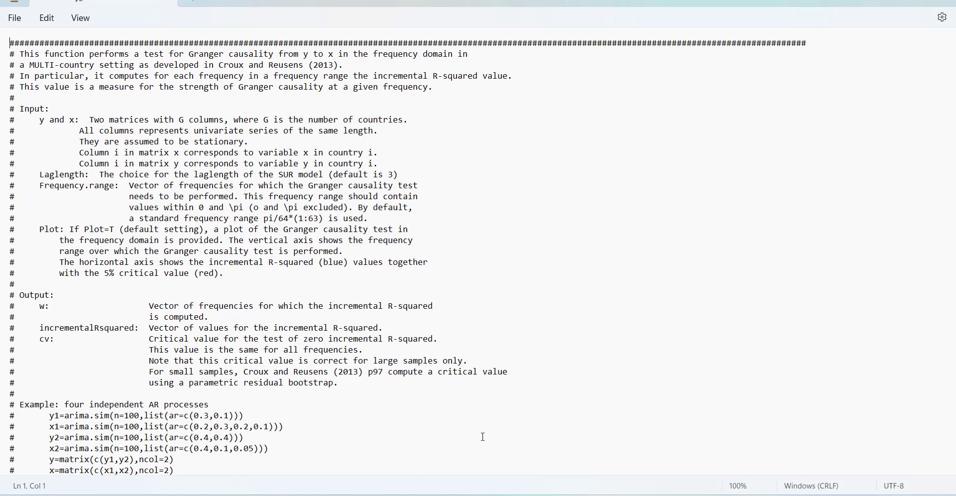
mouse_move(241, 456)
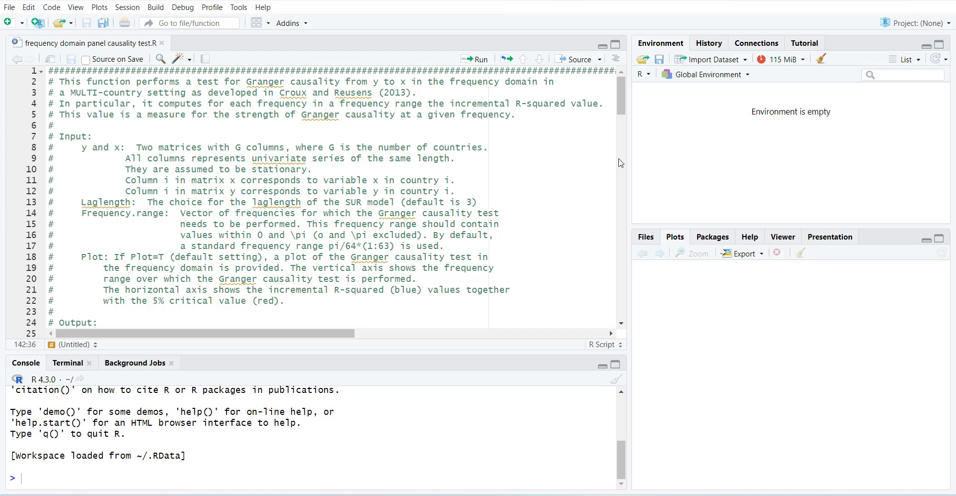
- Select the GCmulticountry definition (lines 44–138) through its closing brace and run it
scroll("down", 3)
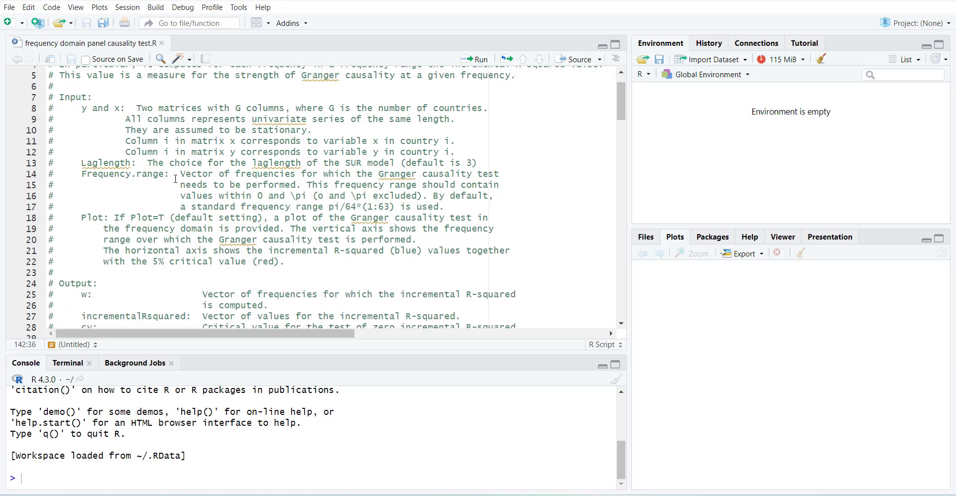
scroll("down", 3)
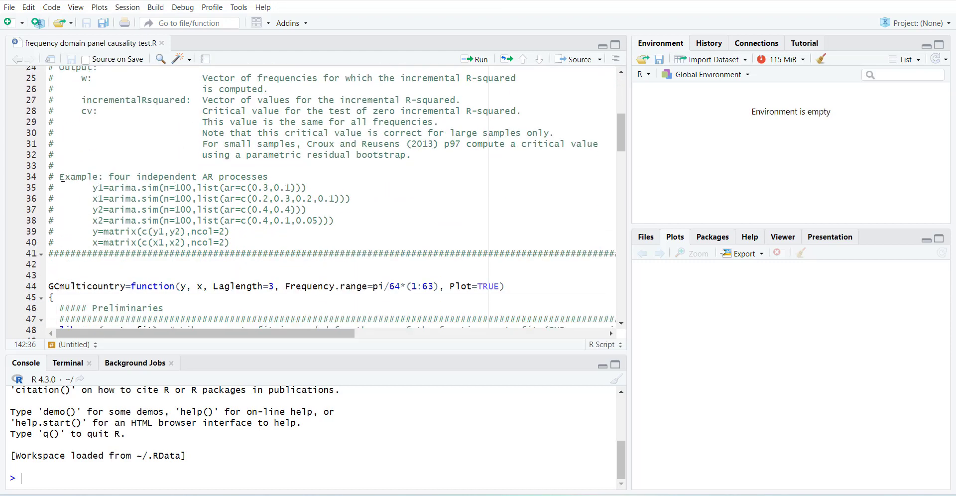
left_click_drag(93, 187, 231, 243)
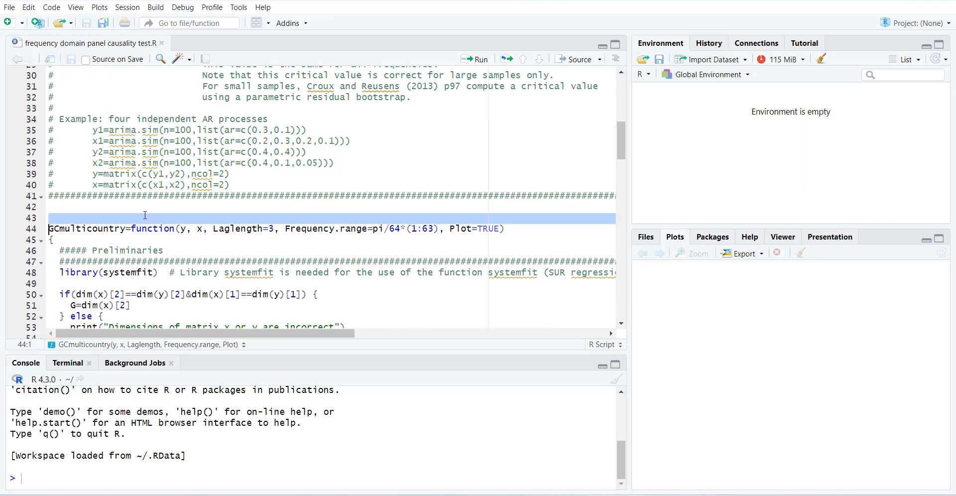
scroll("down", 3)
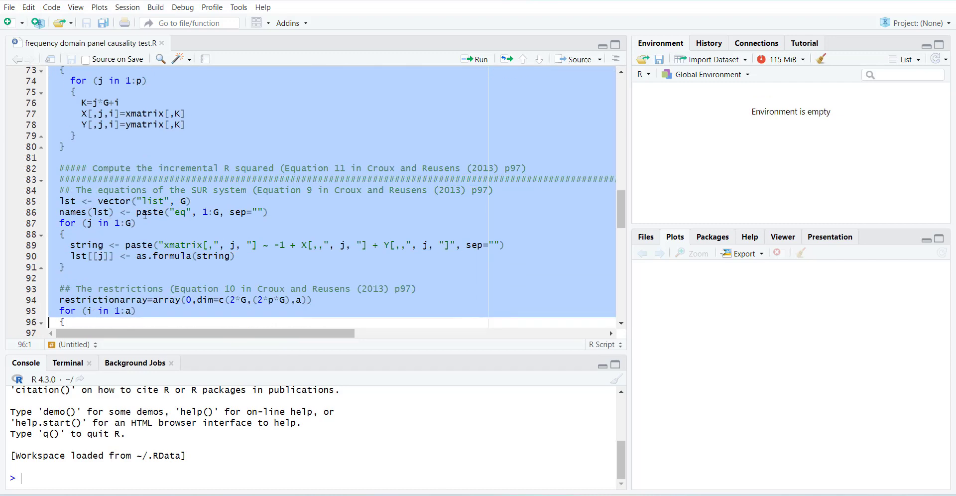
scroll("down", 3)
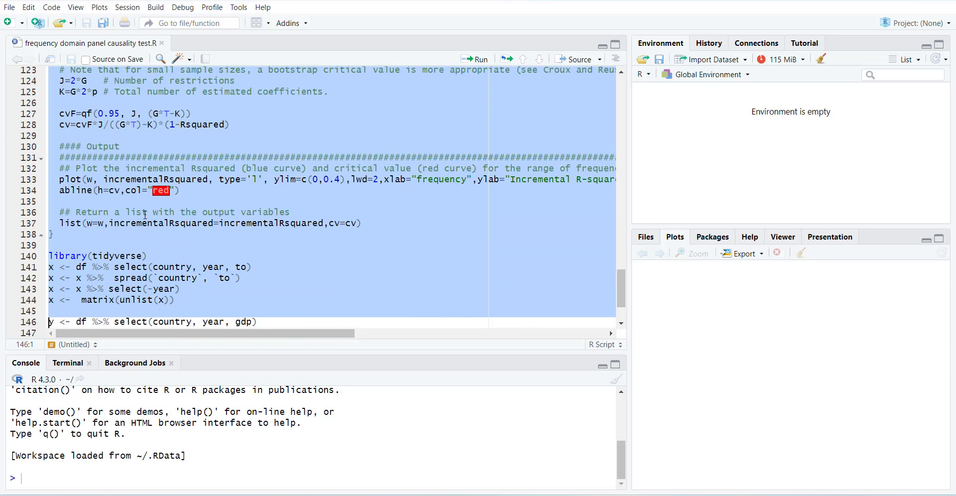
left_click(152, 255)
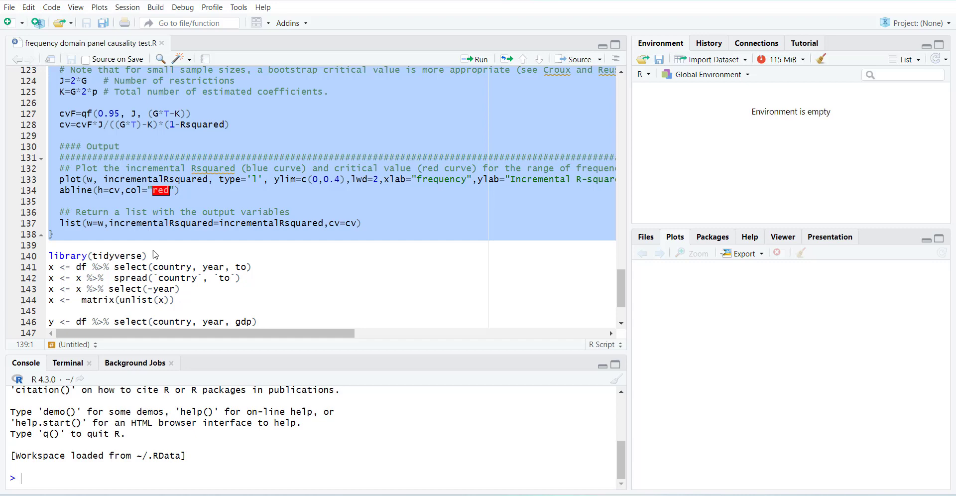
left_click(480, 60)
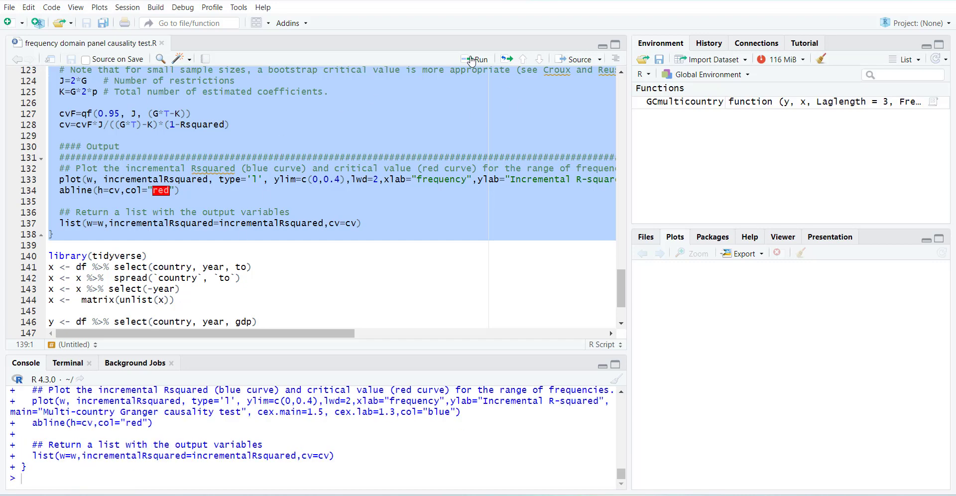
mouse_move(655, 114)
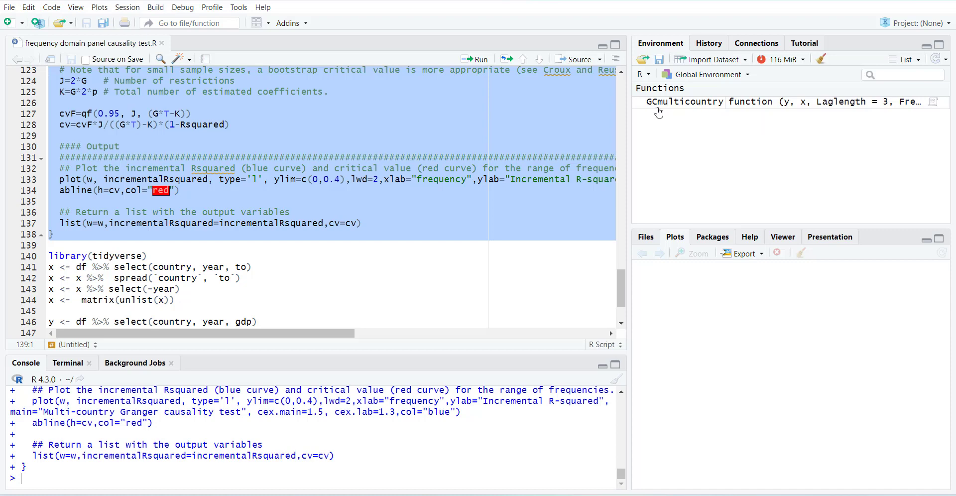
scroll("up", 3)
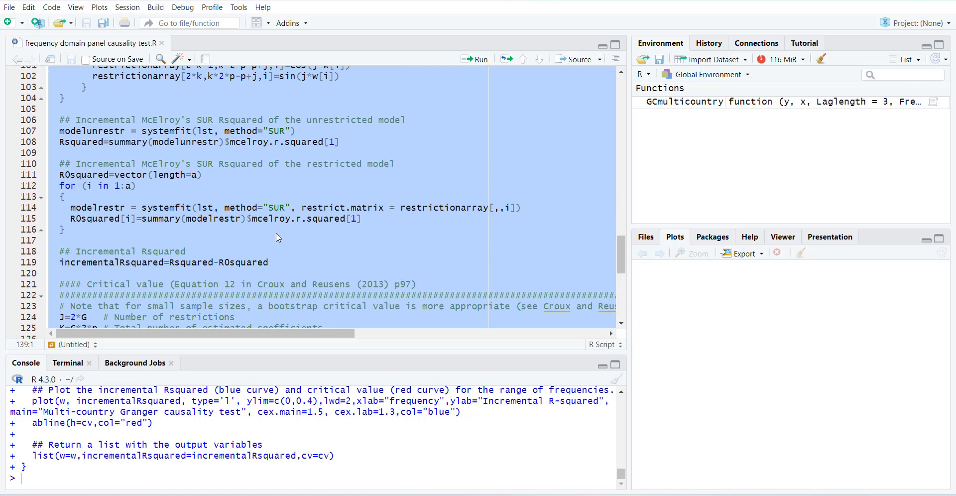
scroll("up", 3)
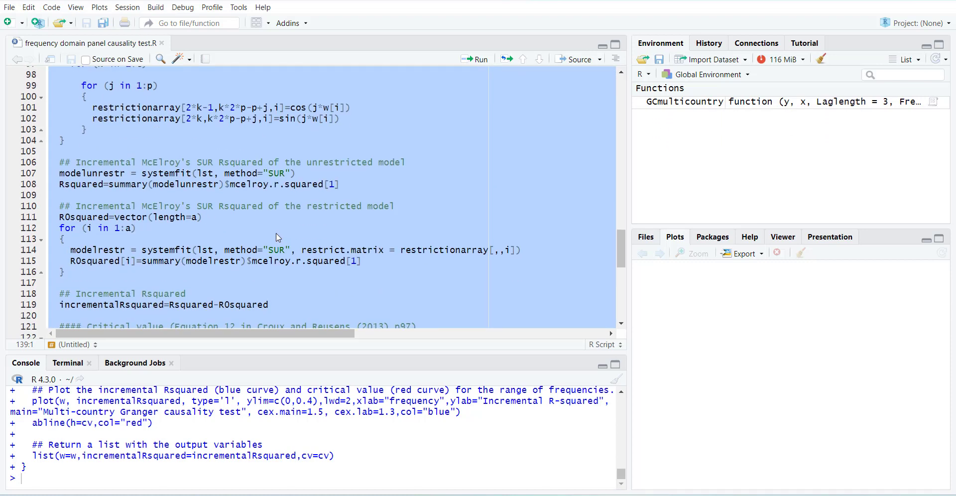
scroll("down", 3)
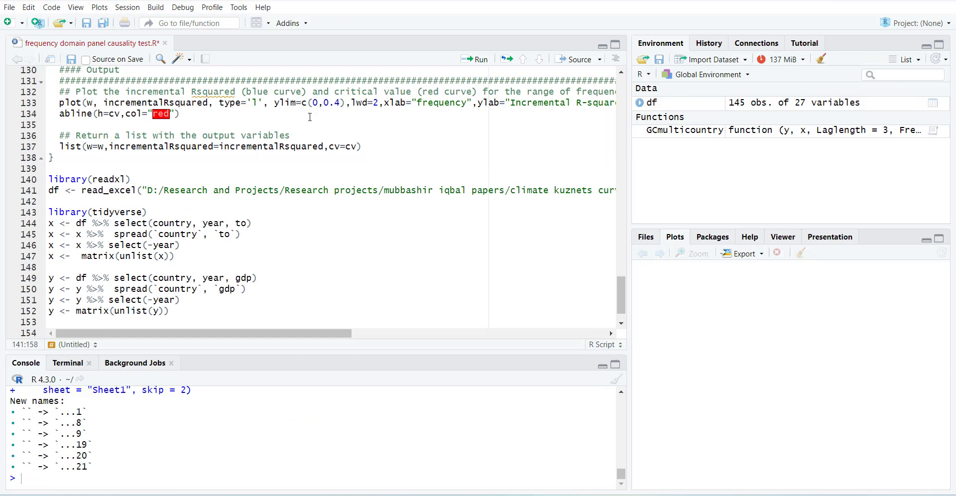
mouse_move(154, 125)
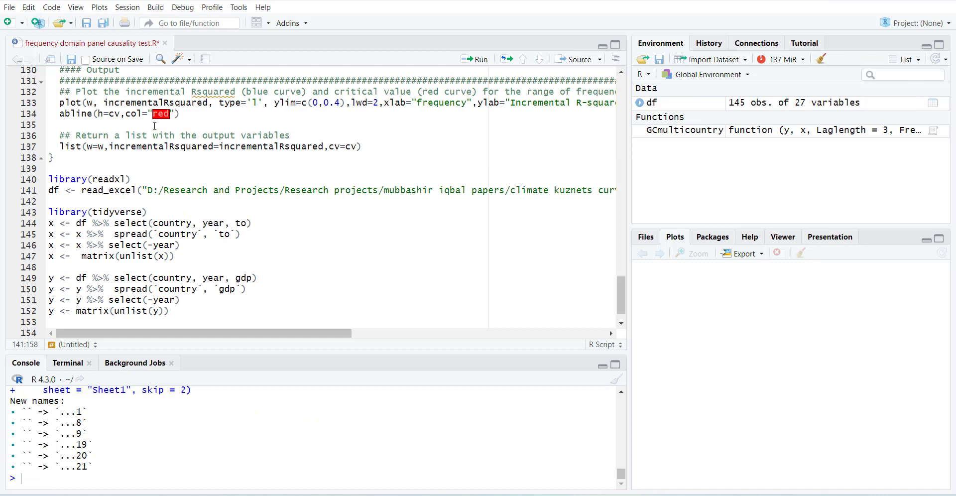
- Go to the readxl loading line, then close the df data view
left_click(124, 194)
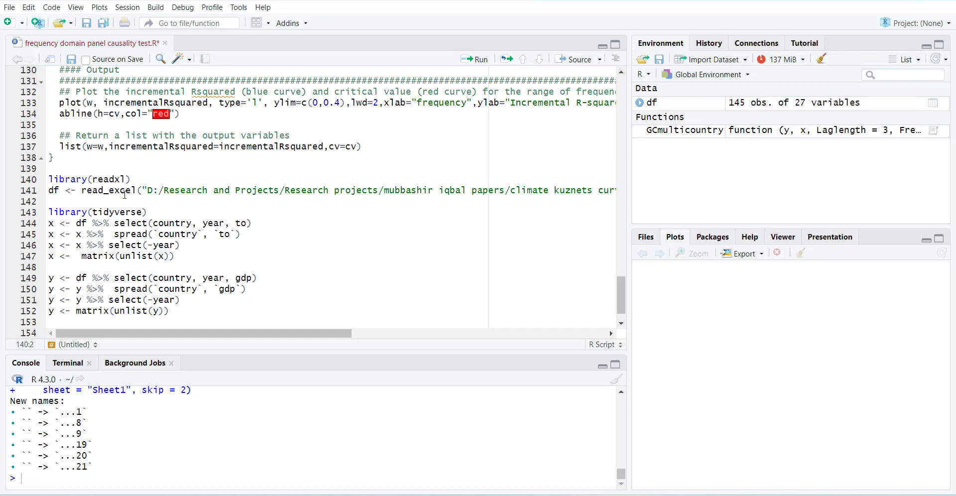
mouse_move(536, 206)
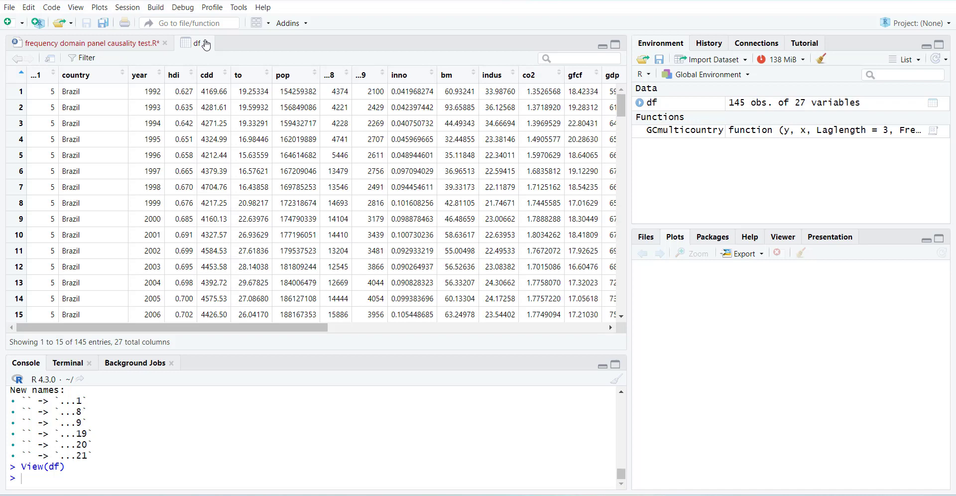
left_click(91, 43)
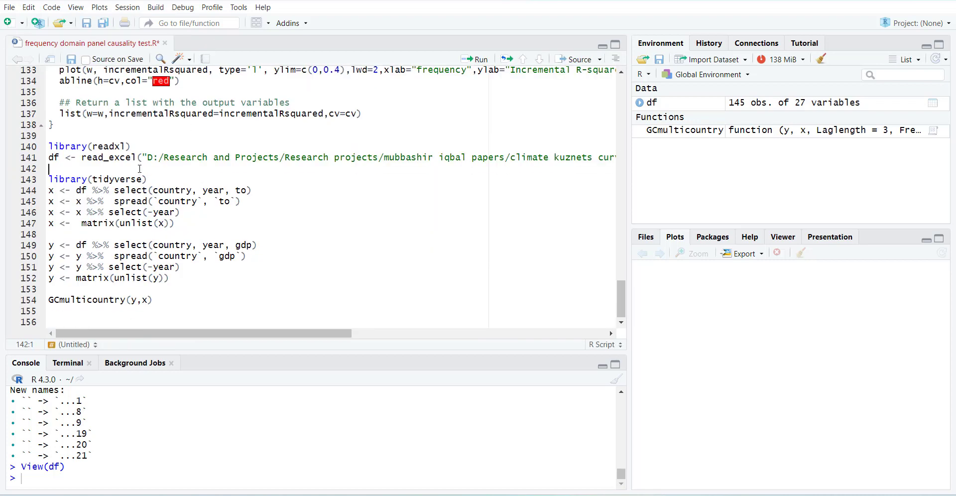
- Run library(tidyverse) and the country/year/to selection line, then return from the x view
left_click(479, 59)
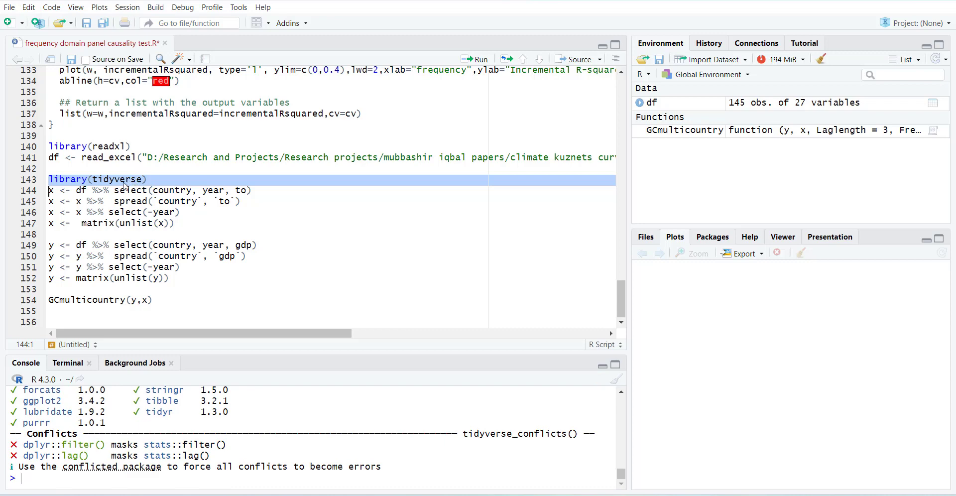
left_click(163, 190)
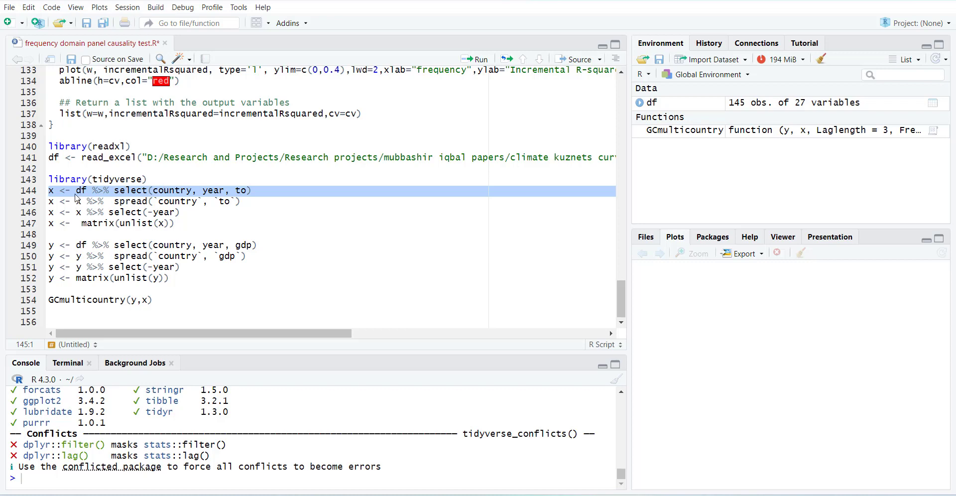
mouse_move(250, 198)
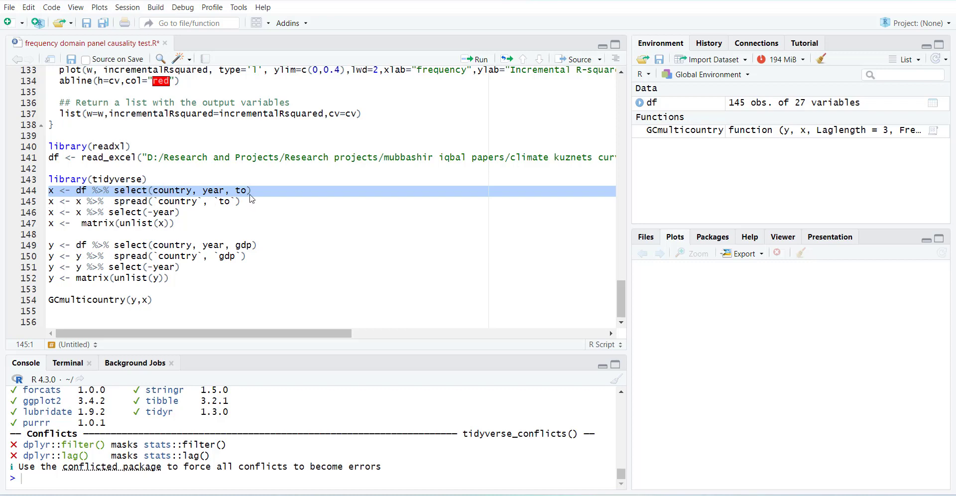
left_click(481, 59)
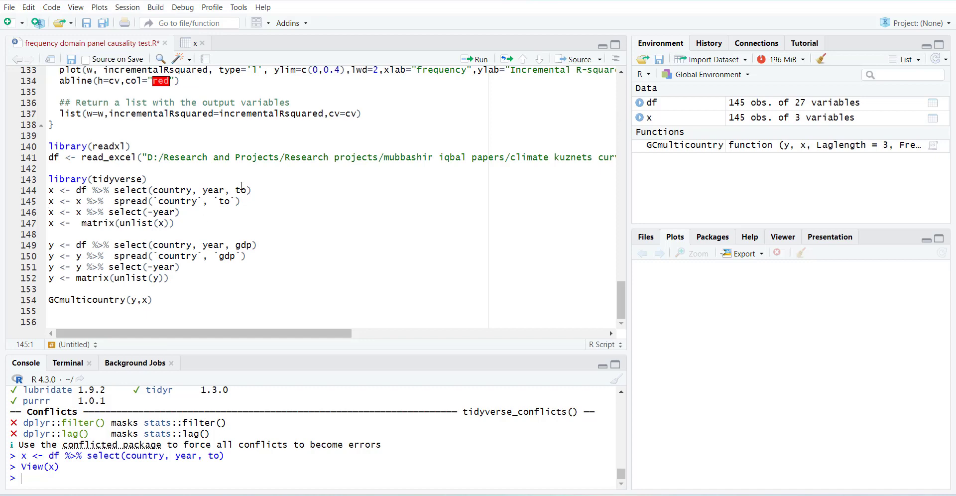
mouse_move(250, 220)
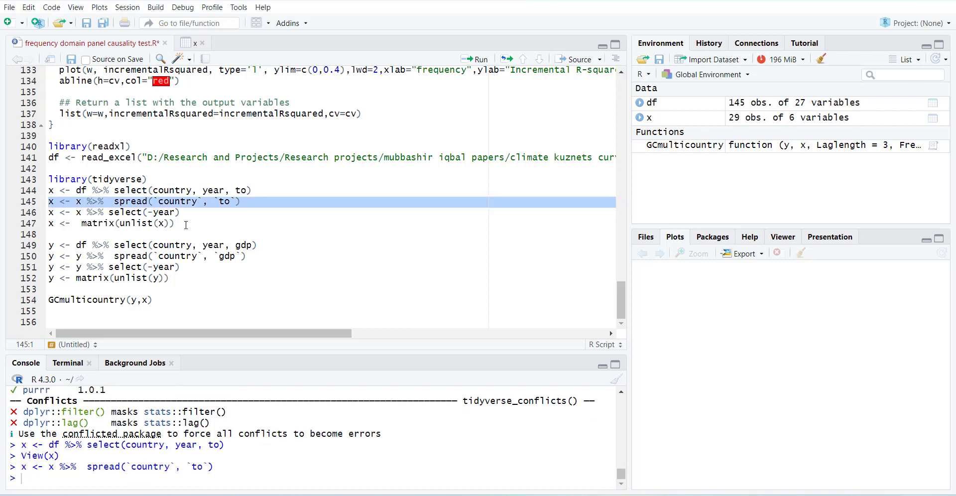
mouse_move(174, 50)
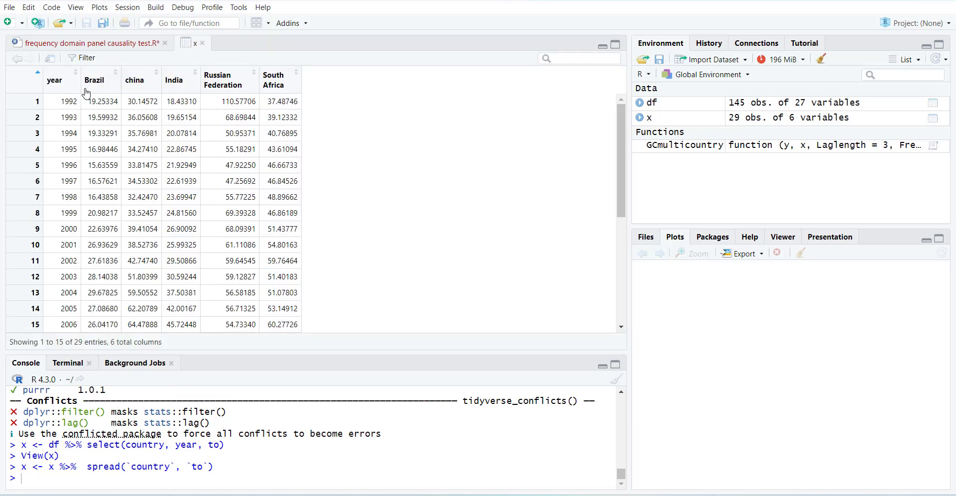
mouse_move(238, 170)
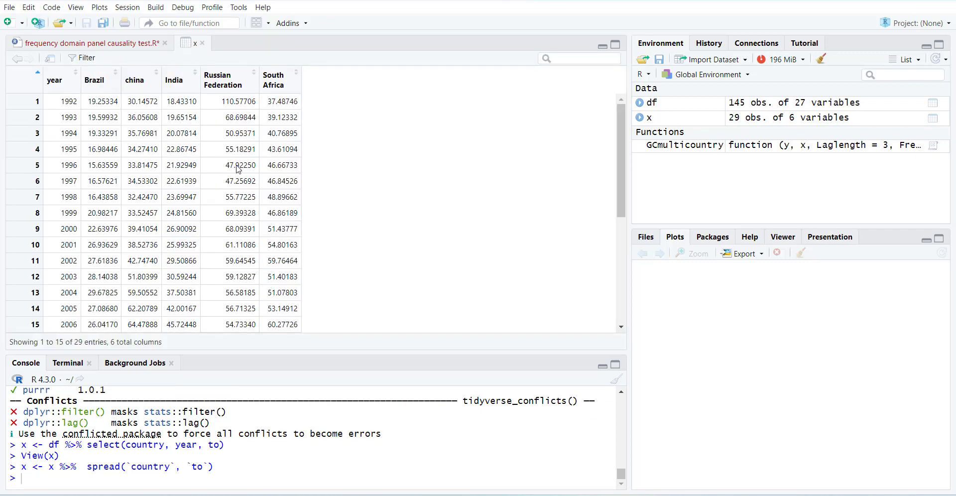
mouse_move(145, 133)
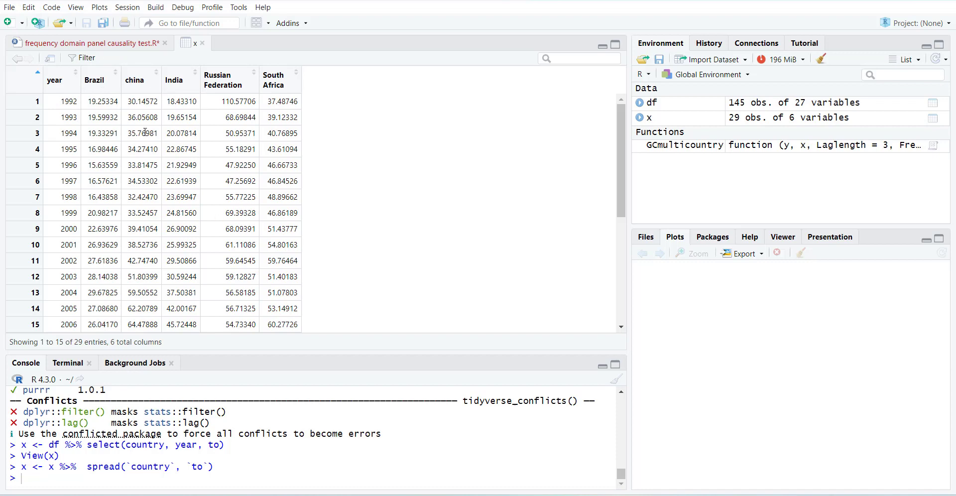
mouse_move(278, 84)
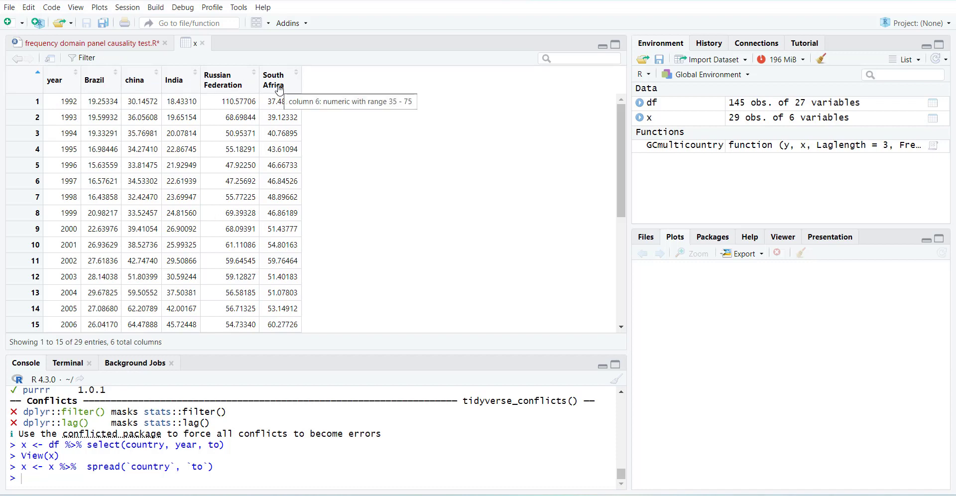
left_click(98, 43)
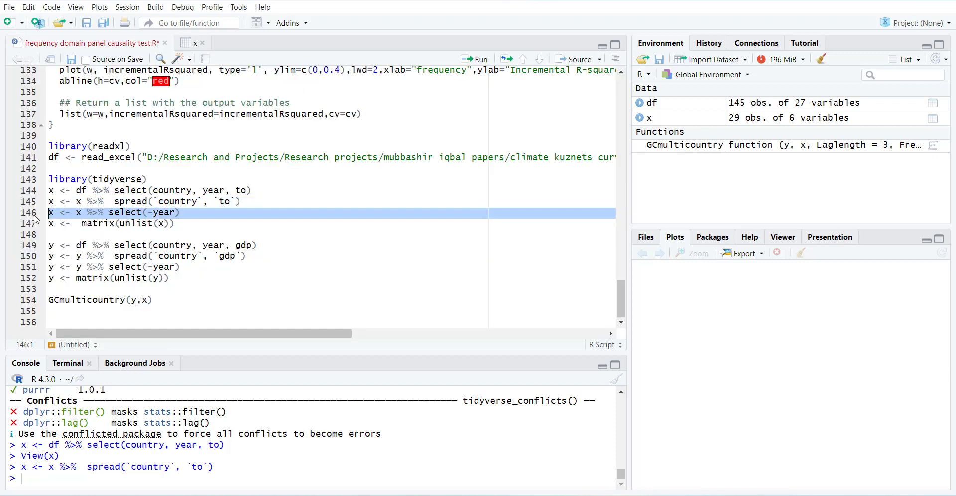
- Run the line dropping the year column and edit the x matrix line to add ncol = 5
left_click(481, 59)
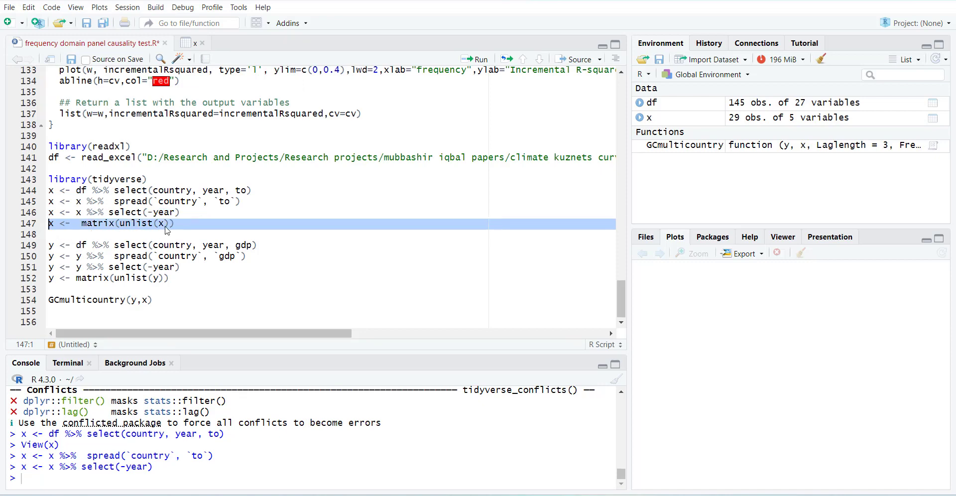
mouse_move(615, 115)
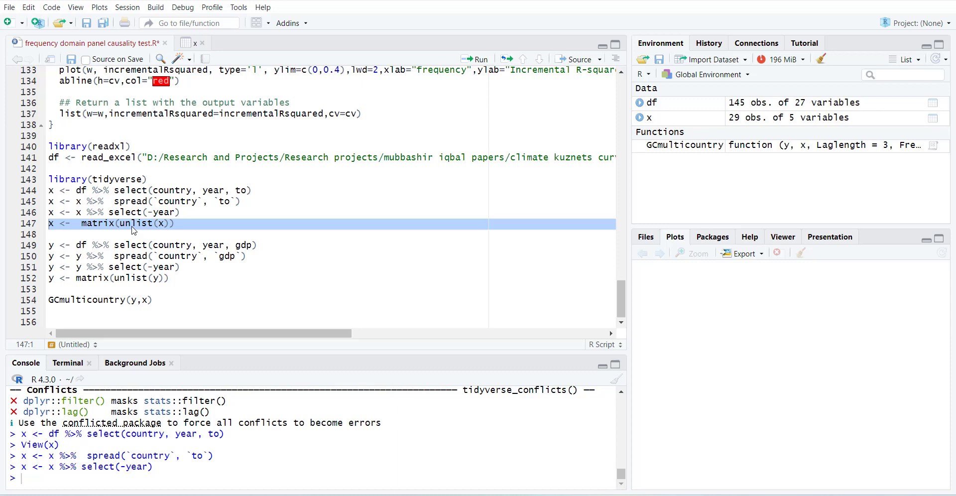
mouse_move(130, 231)
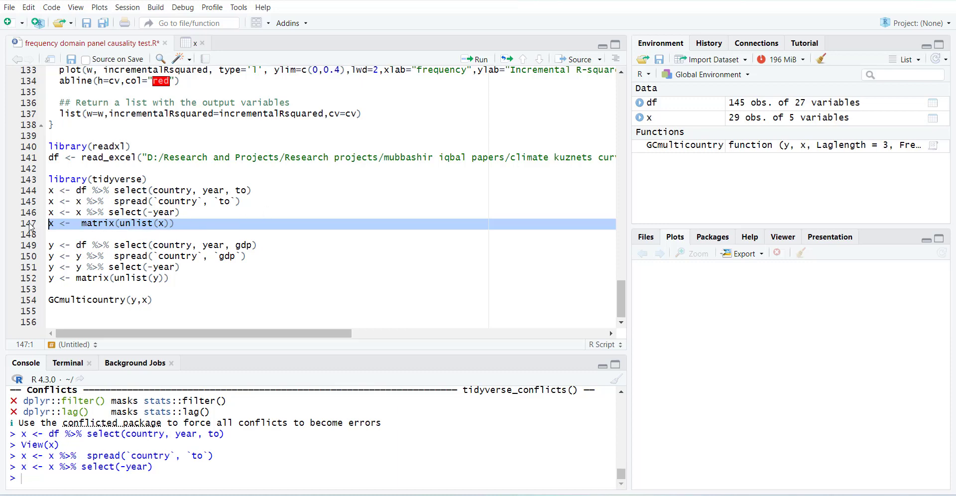
left_click(475, 59)
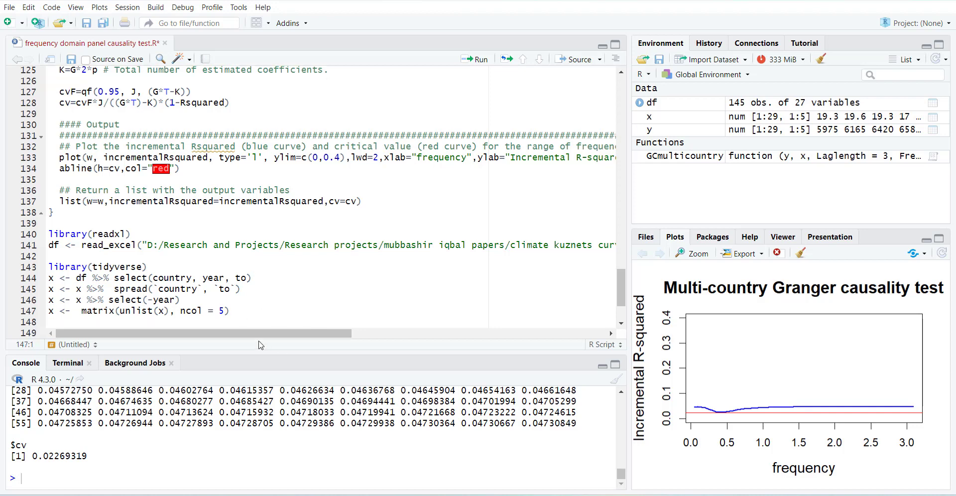
- Run the selected y reshaping lines 149–152
scroll("down", 3)
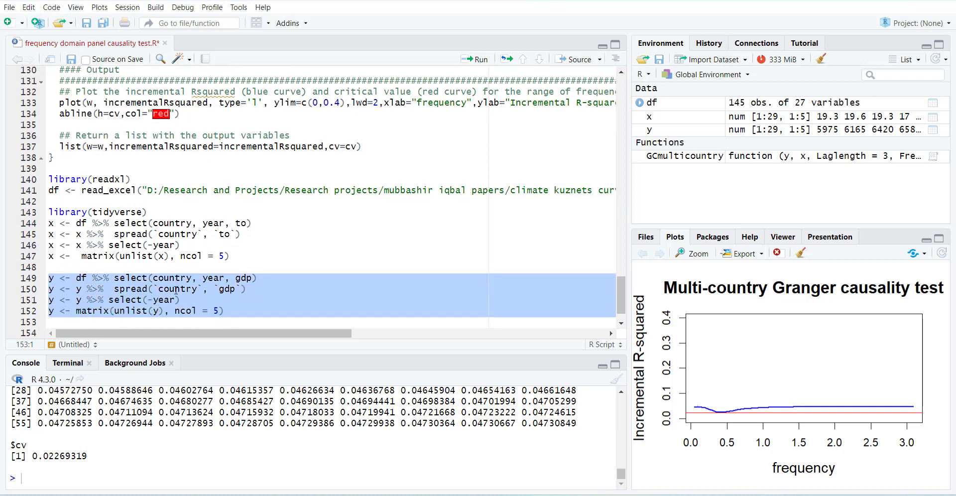
left_click(479, 59)
type("GCmulticountry(y,x)")
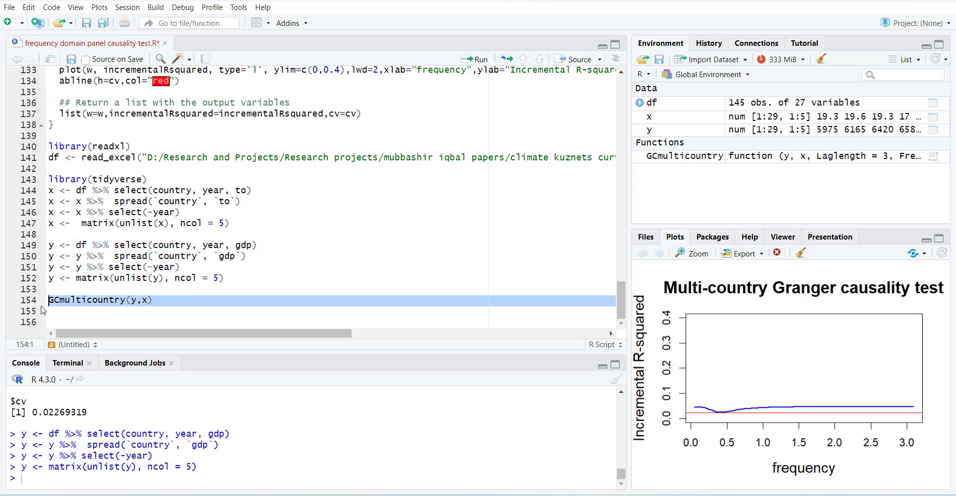
mouse_move(151, 310)
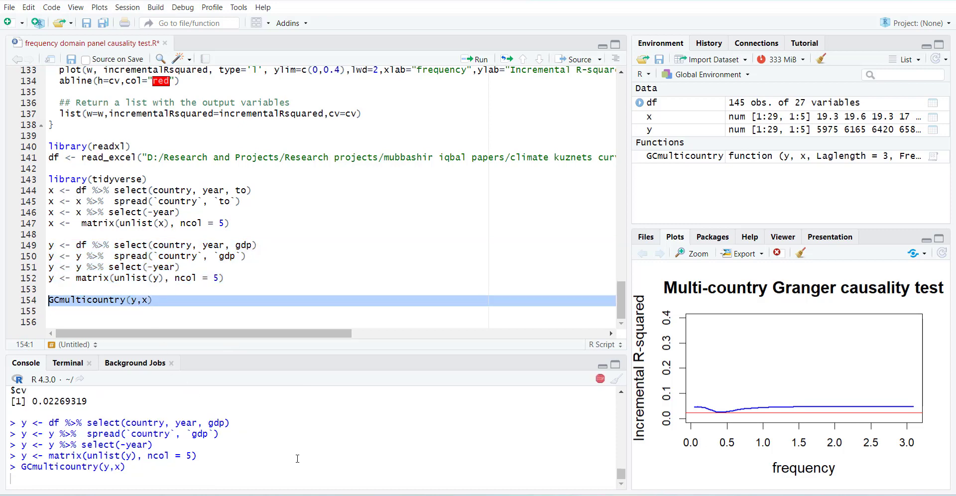
mouse_move(277, 429)
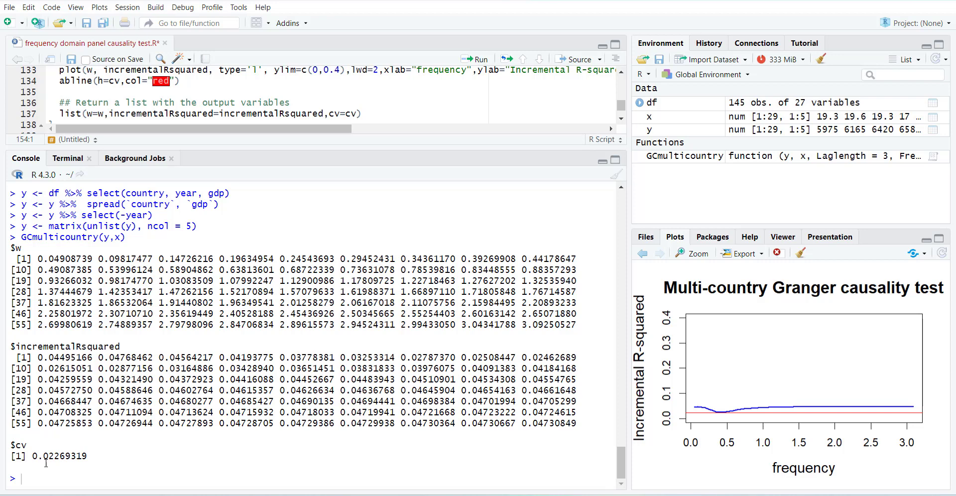
mouse_move(315, 206)
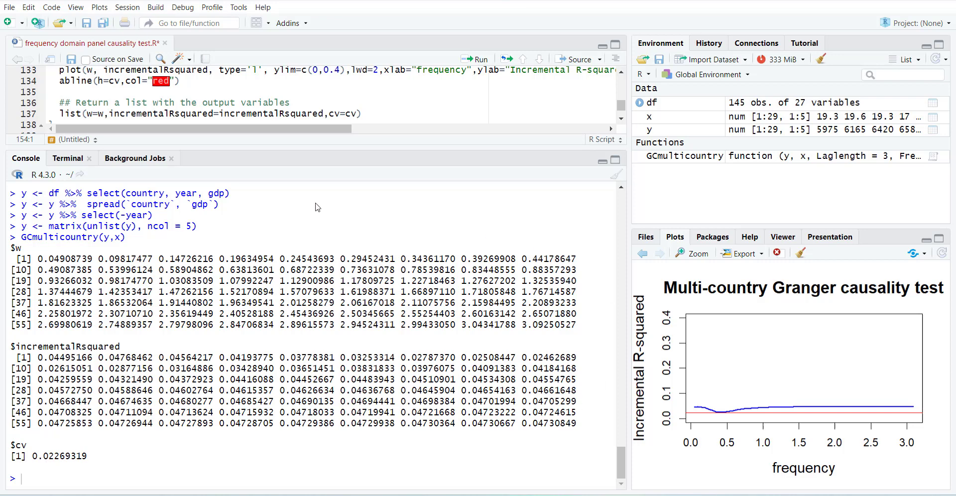
mouse_move(692, 259)
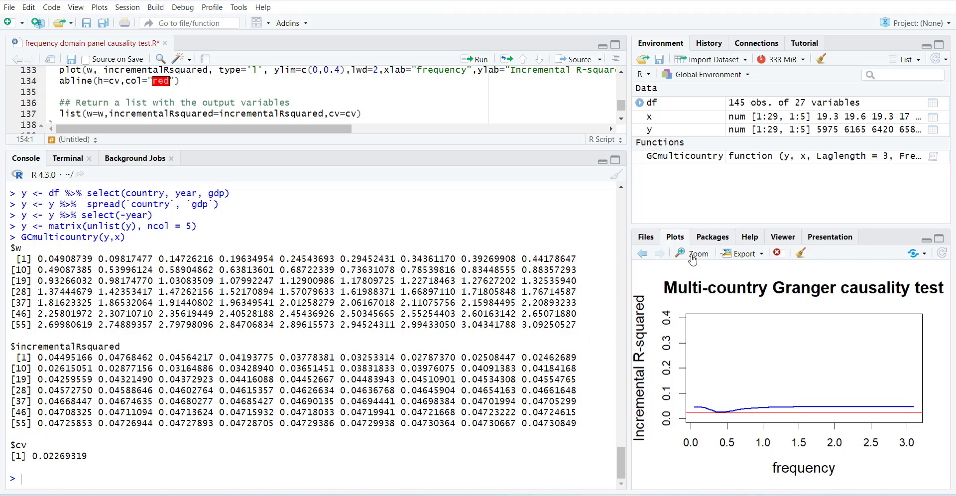
left_click(693, 253)
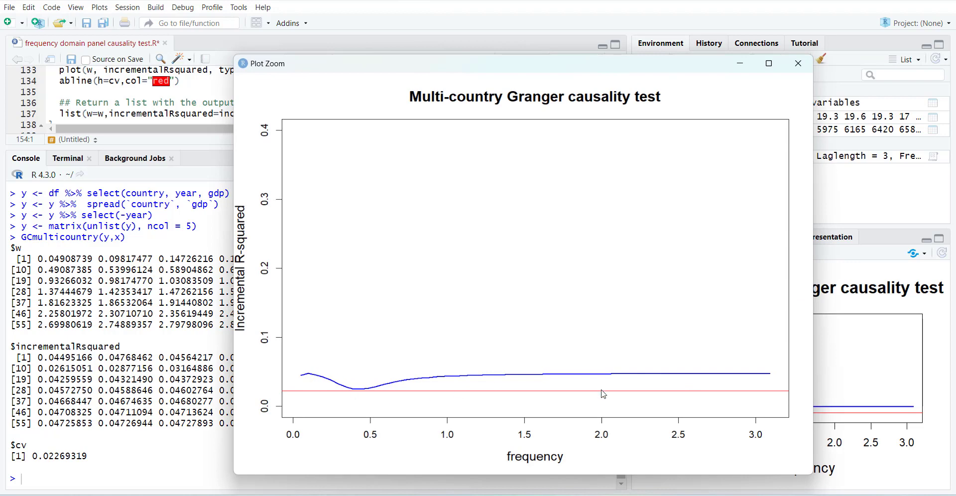
mouse_move(308, 413)
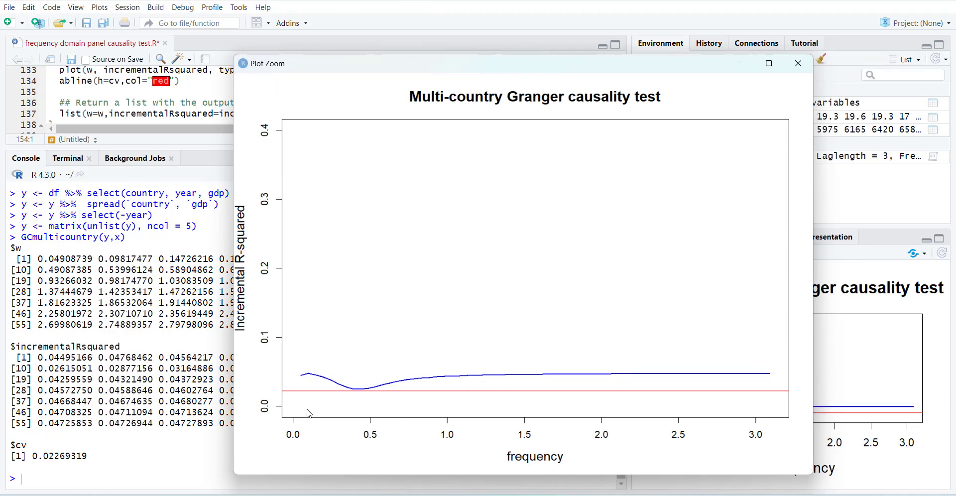
mouse_move(470, 455)
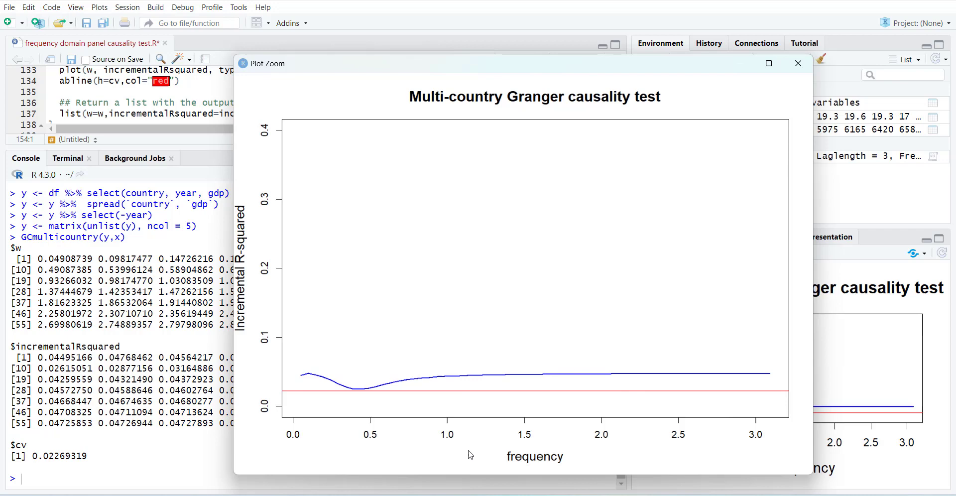
mouse_move(532, 398)
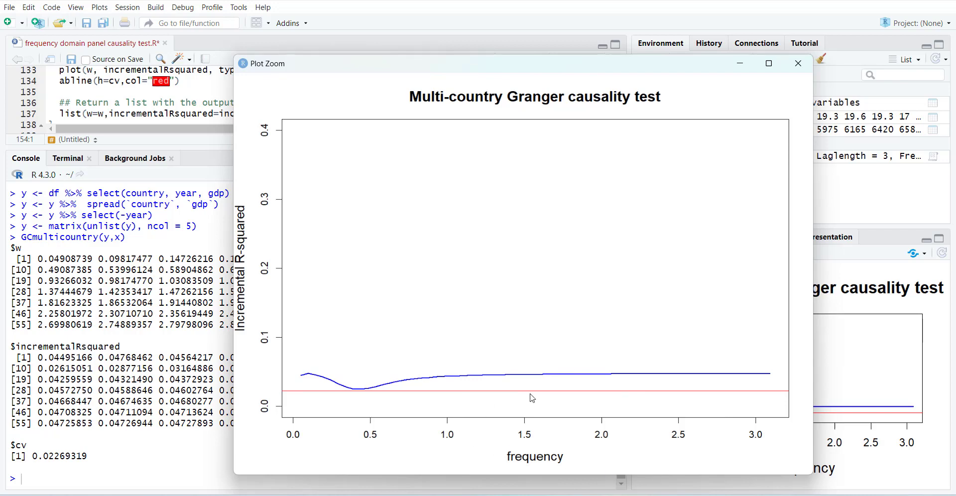
mouse_move(431, 317)
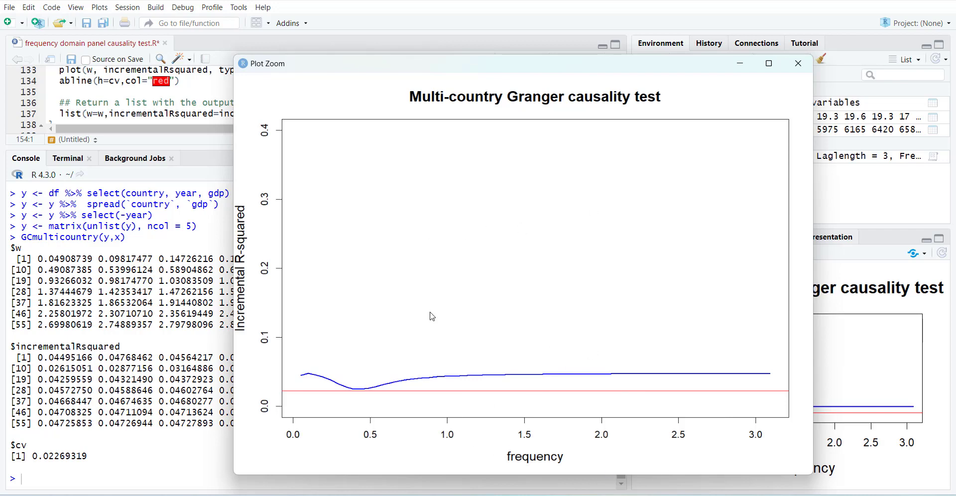
mouse_move(462, 310)
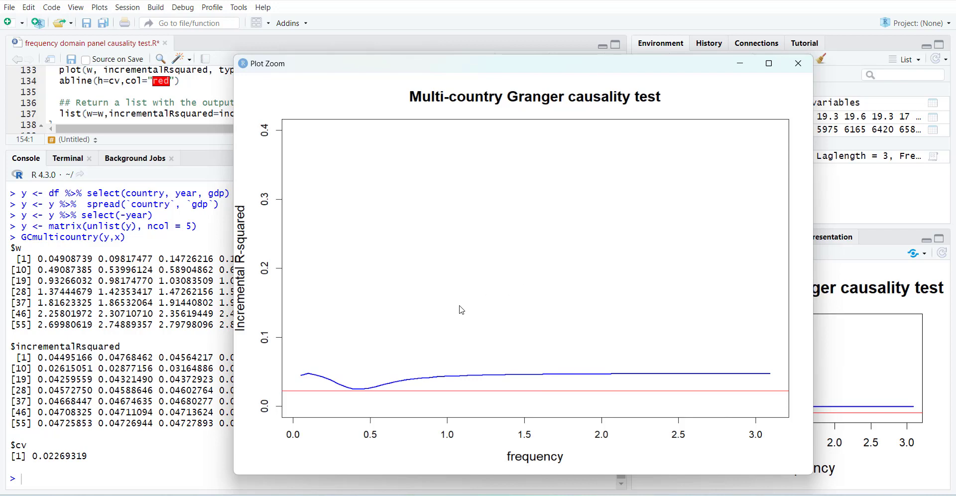
mouse_move(798, 63)
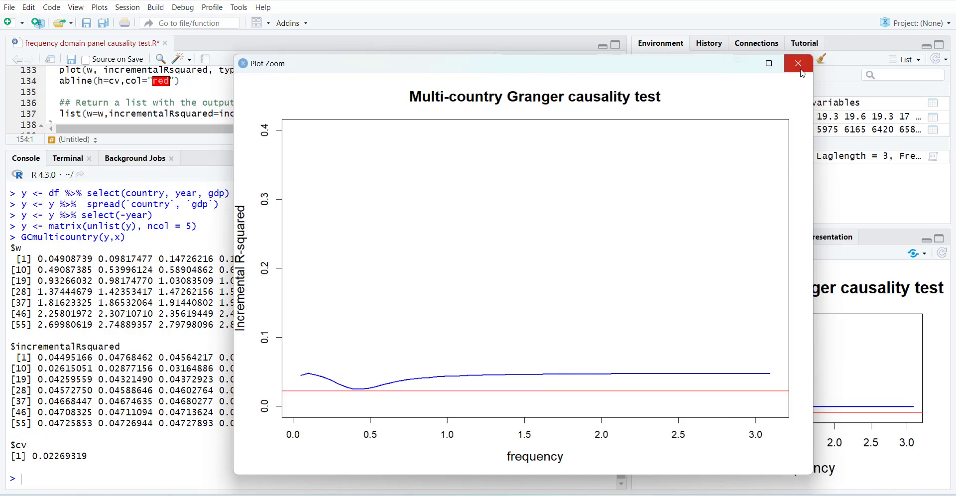
mouse_move(798, 63)
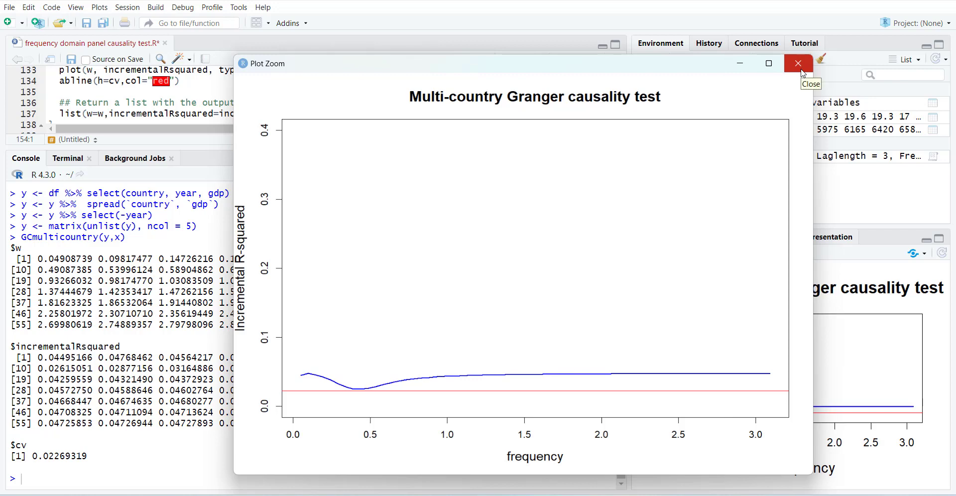
left_click(798, 63)
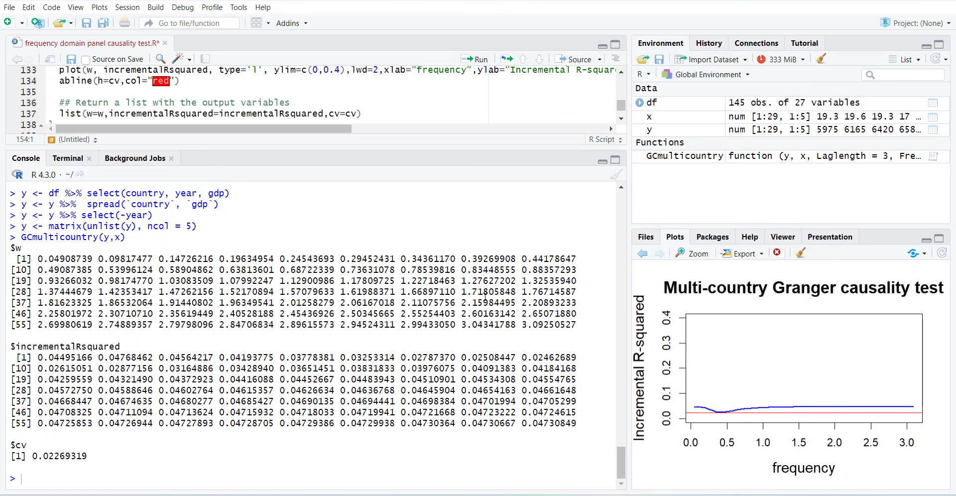
- Replace 'Multi-country' with 'BRICS' in the plot title on line 133
scroll("down", 3)
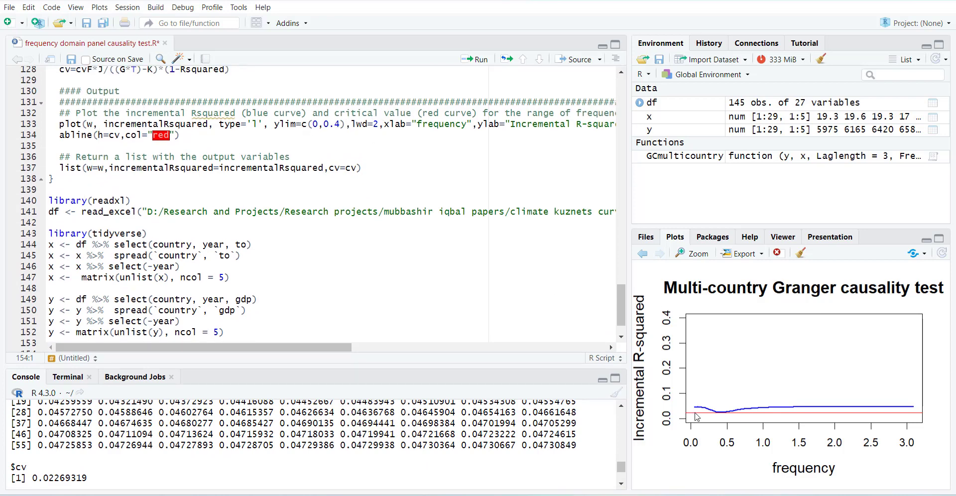
mouse_move(674, 433)
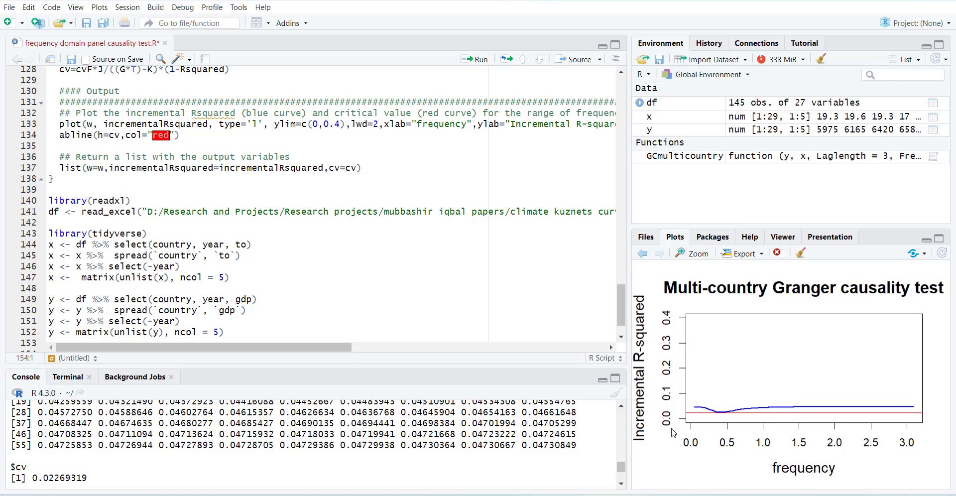
left_click(343, 125)
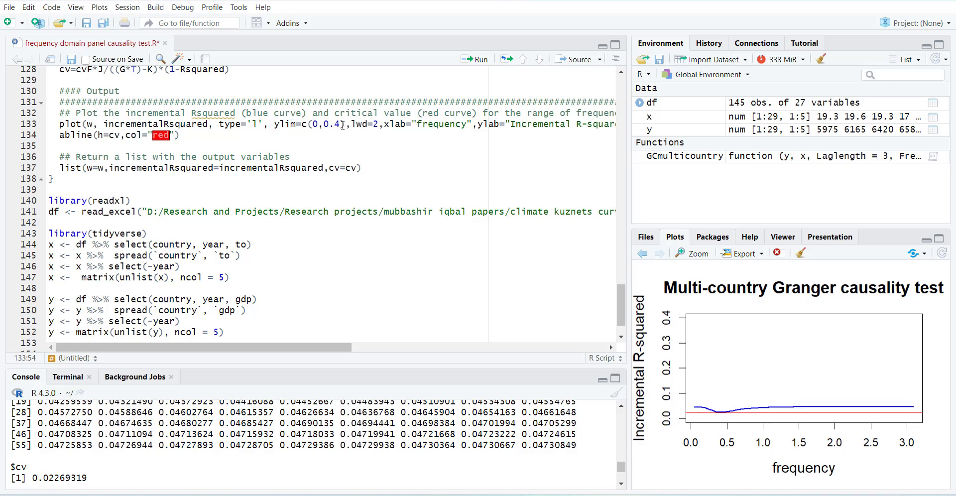
scroll("right", 3)
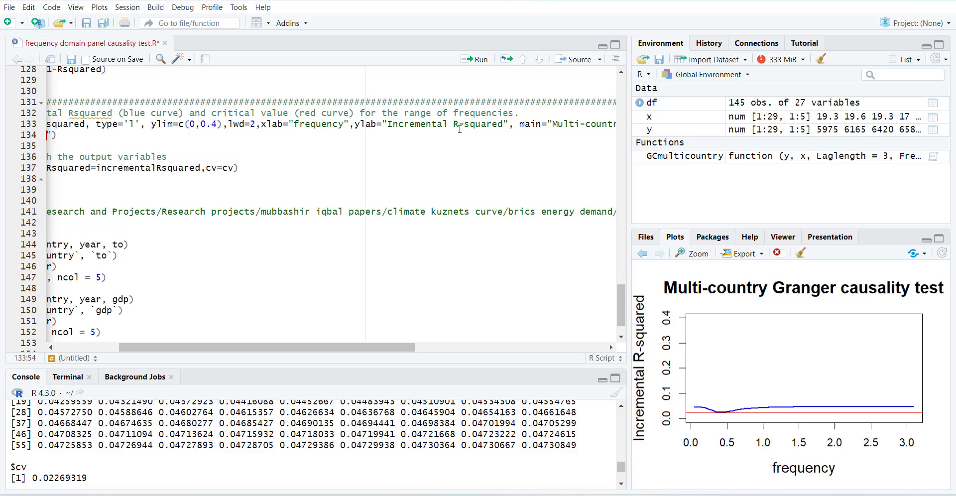
scroll("right", 3)
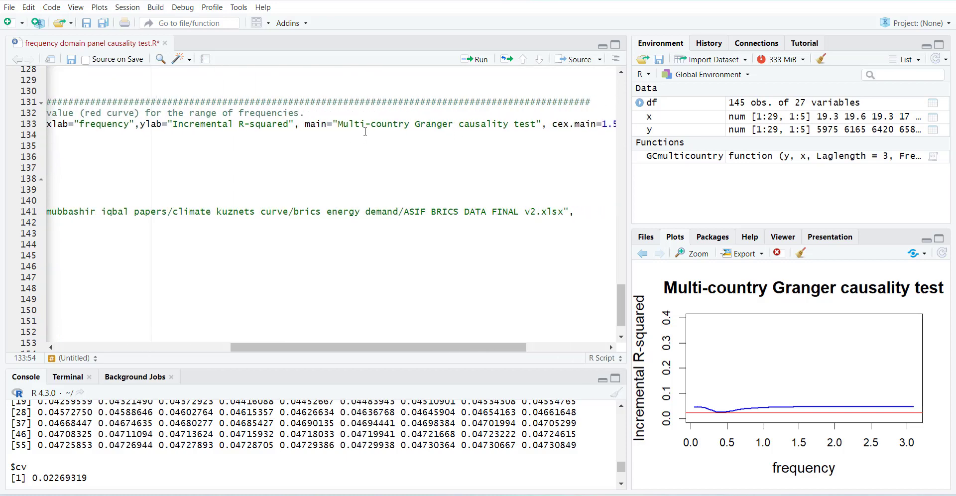
double_click(373, 125)
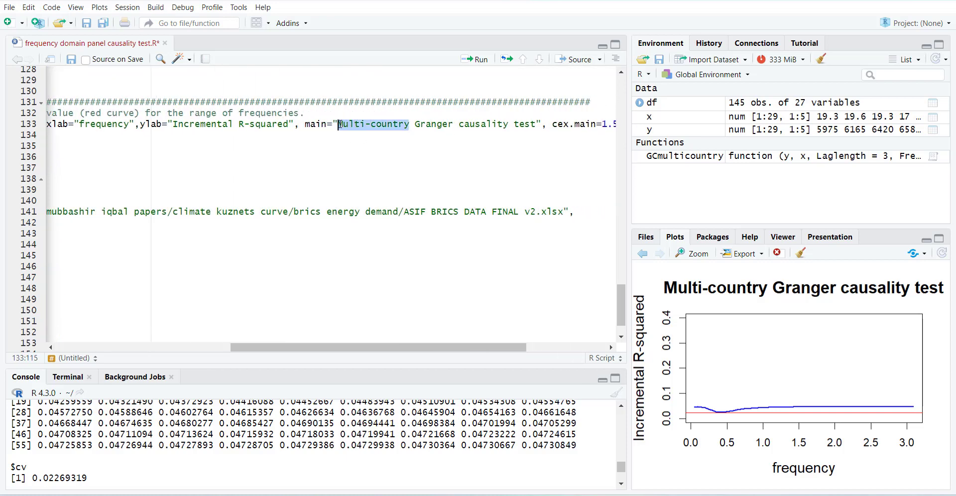
type("BRICS")
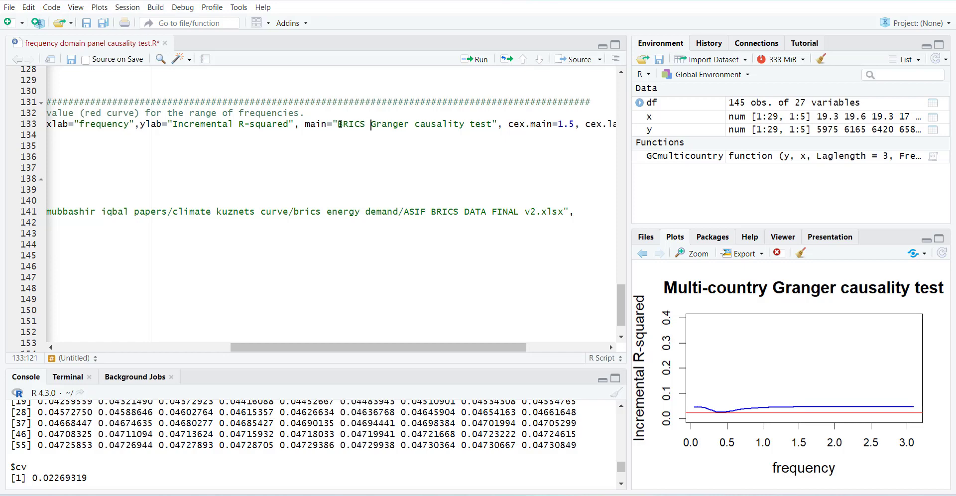
left_click(416, 124)
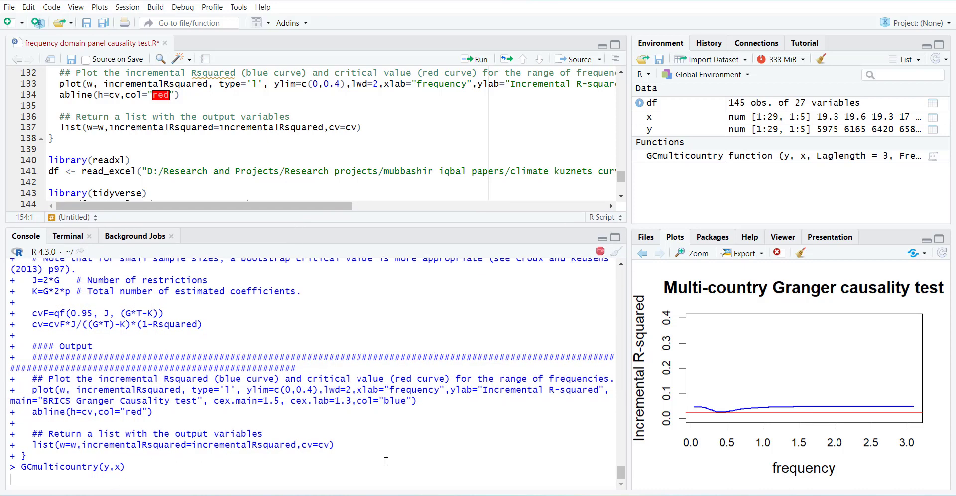
mouse_move(539, 439)
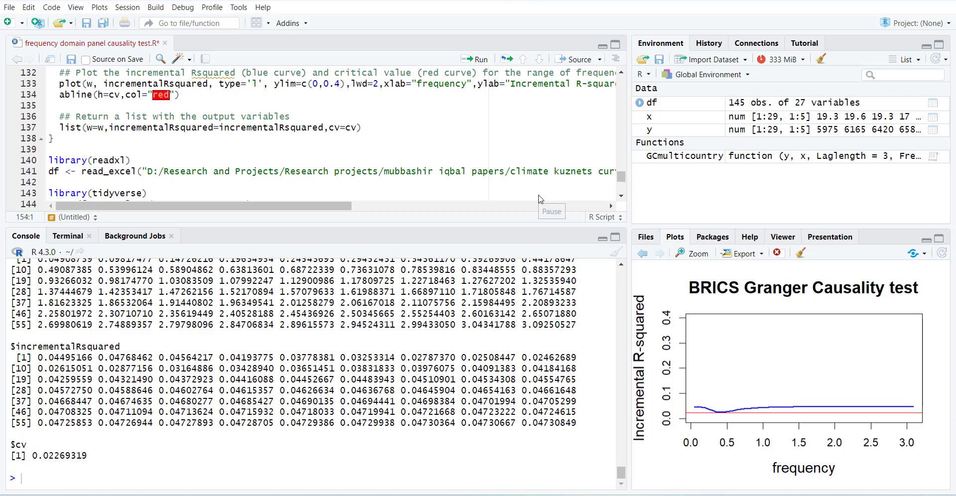
mouse_move(807, 298)
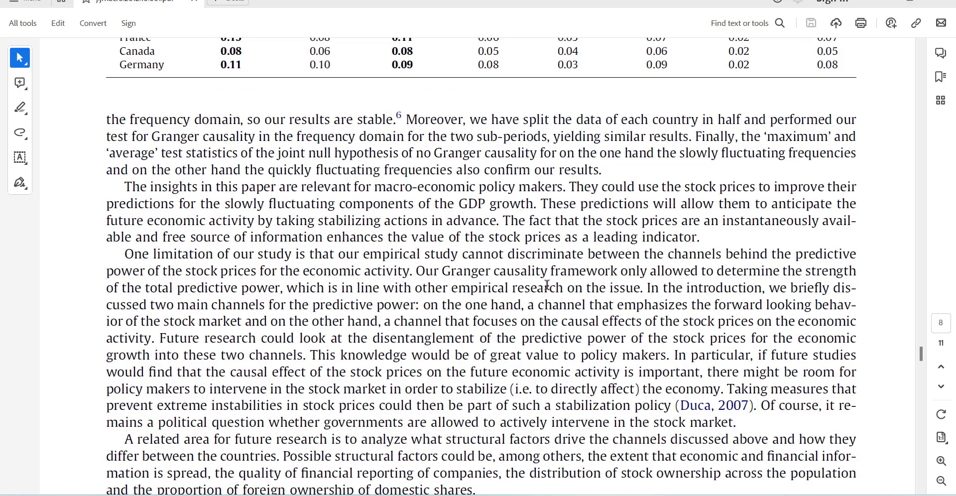
- Scroll the Acrobat article back up from the limitations text to the Fig. 2 and Table 2 discussion
scroll("up", 3)
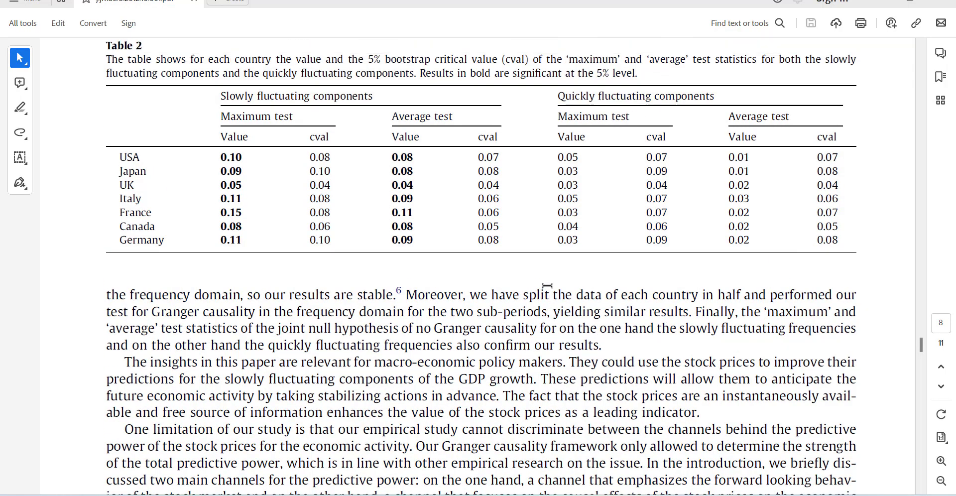
scroll("up", 3)
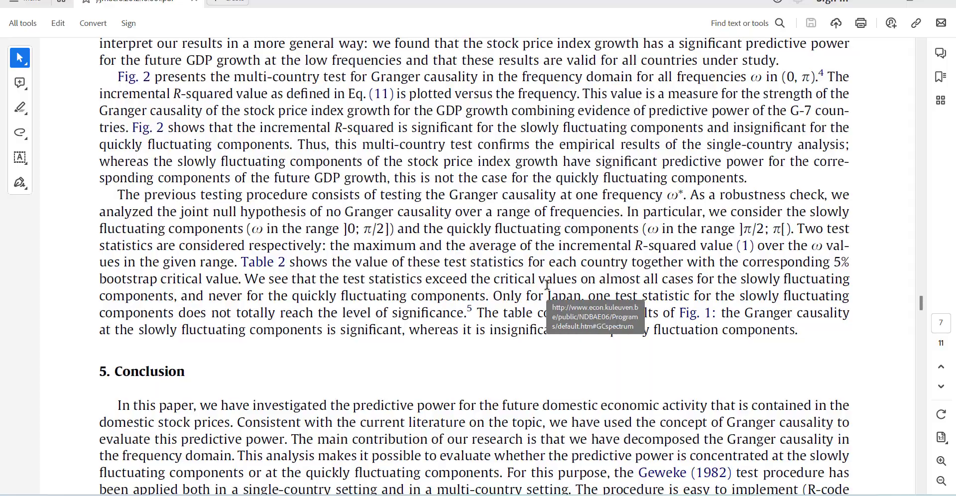